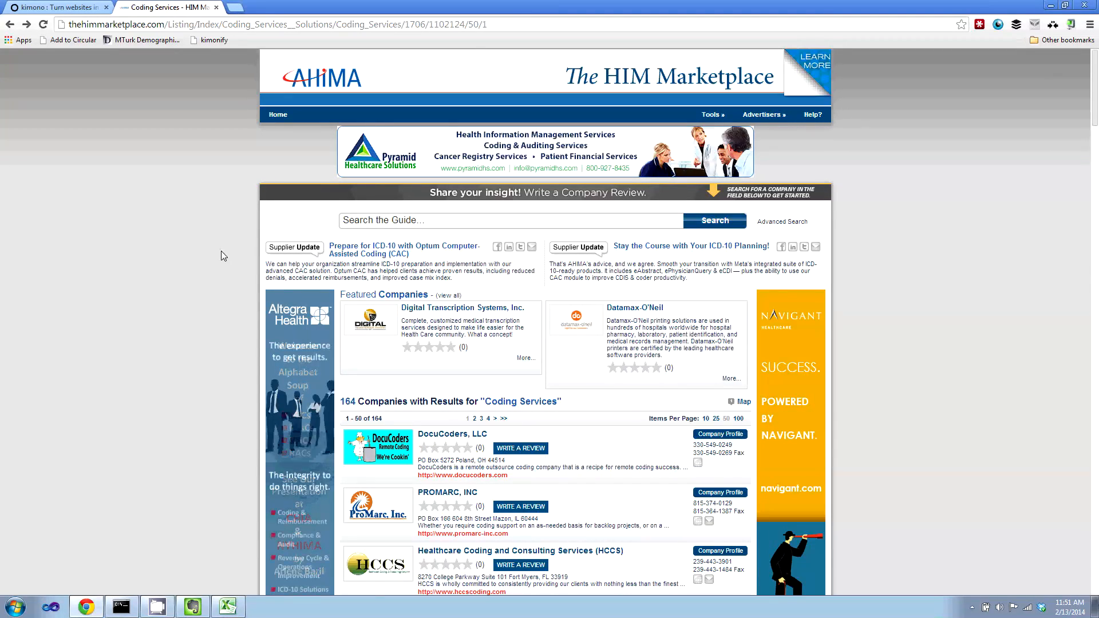
Switch from the kimono website back to the Coding Services listing tab
{"action": "scroll", "scroll_direction": "down", "scroll_amount": 3}
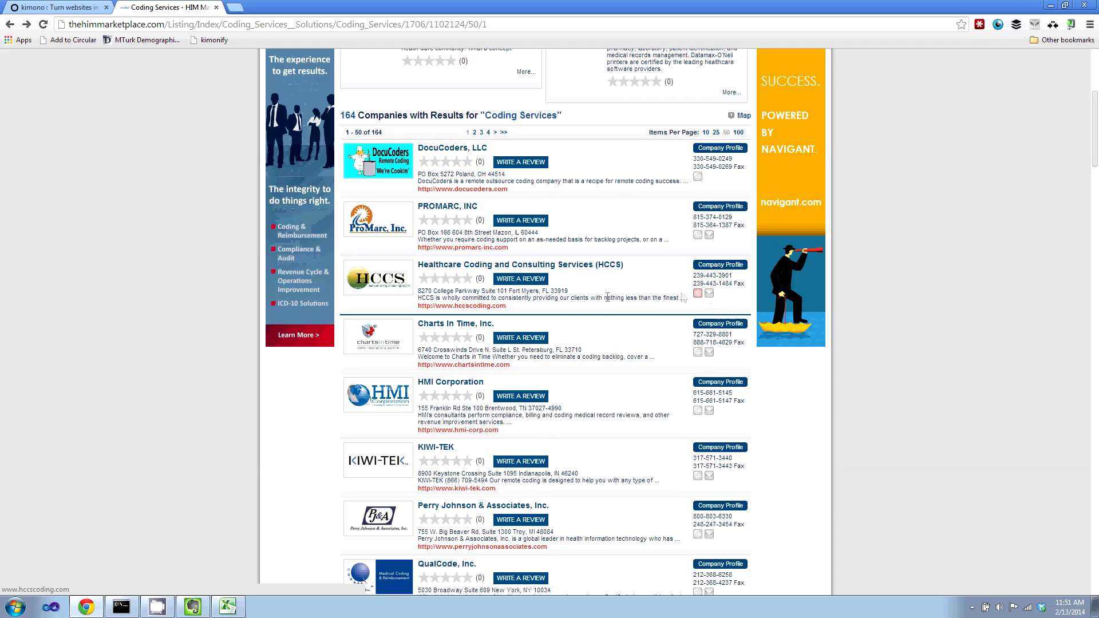
{"action": "scroll", "scroll_direction": "up", "scroll_amount": 3}
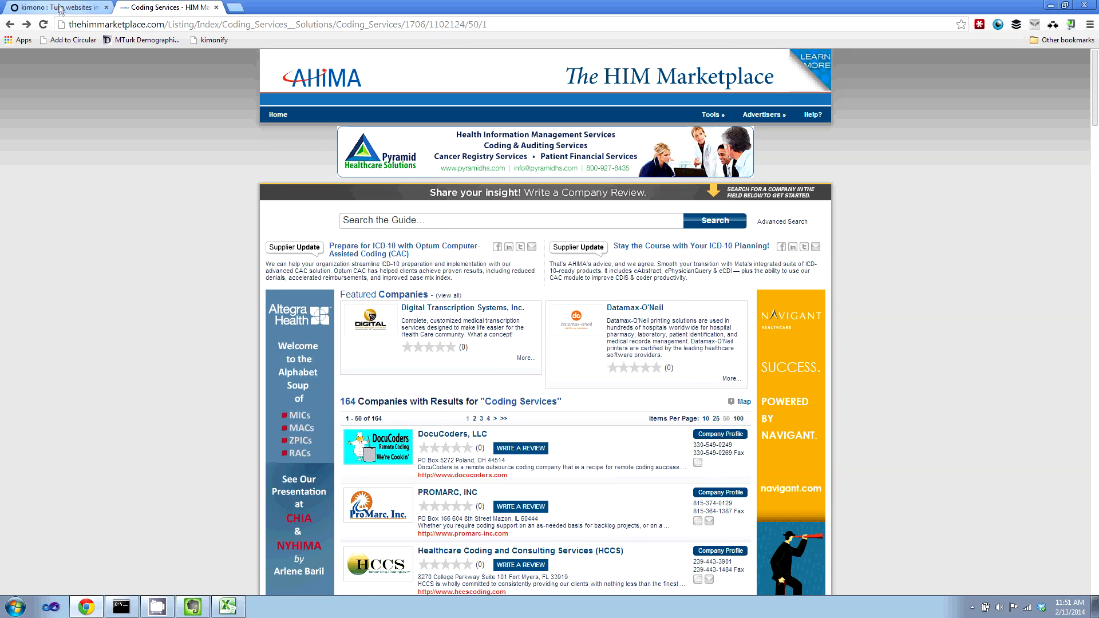
{"action": "left_click", "coordinate": [56, 7]}
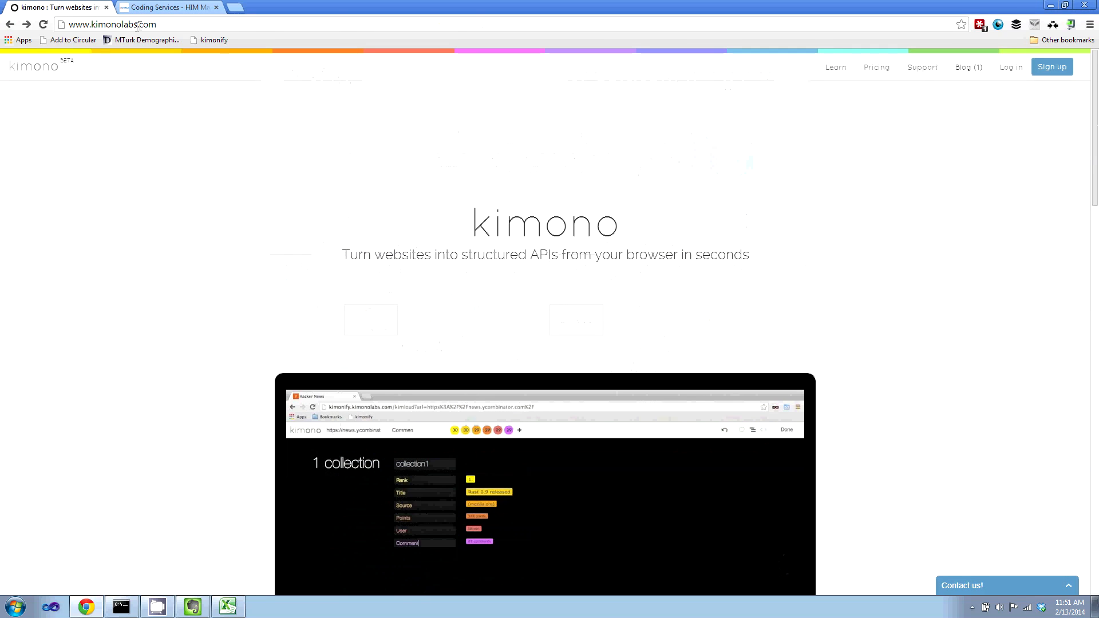
{"action": "mouse_move", "coordinate": [219, 68]}
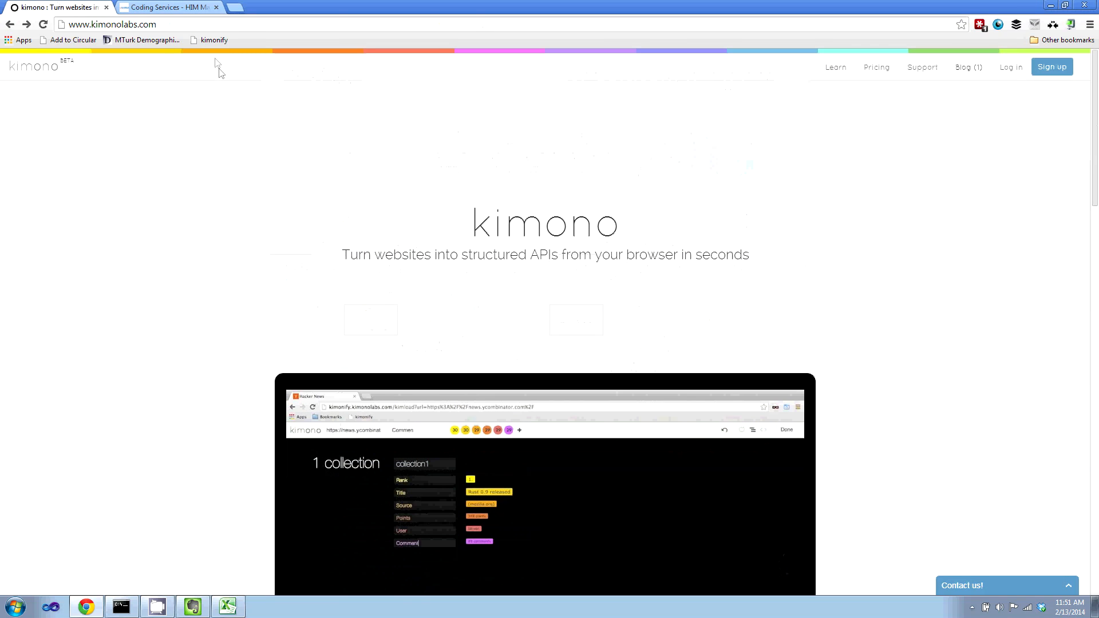
{"action": "mouse_move", "coordinate": [213, 40]}
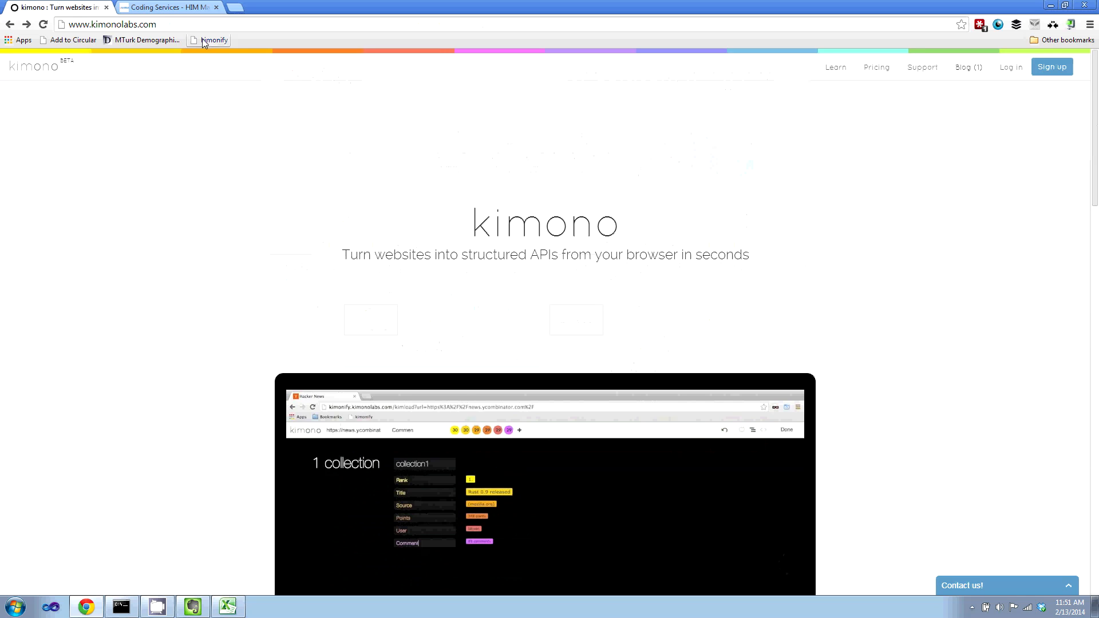
{"action": "left_click", "coordinate": [168, 7]}
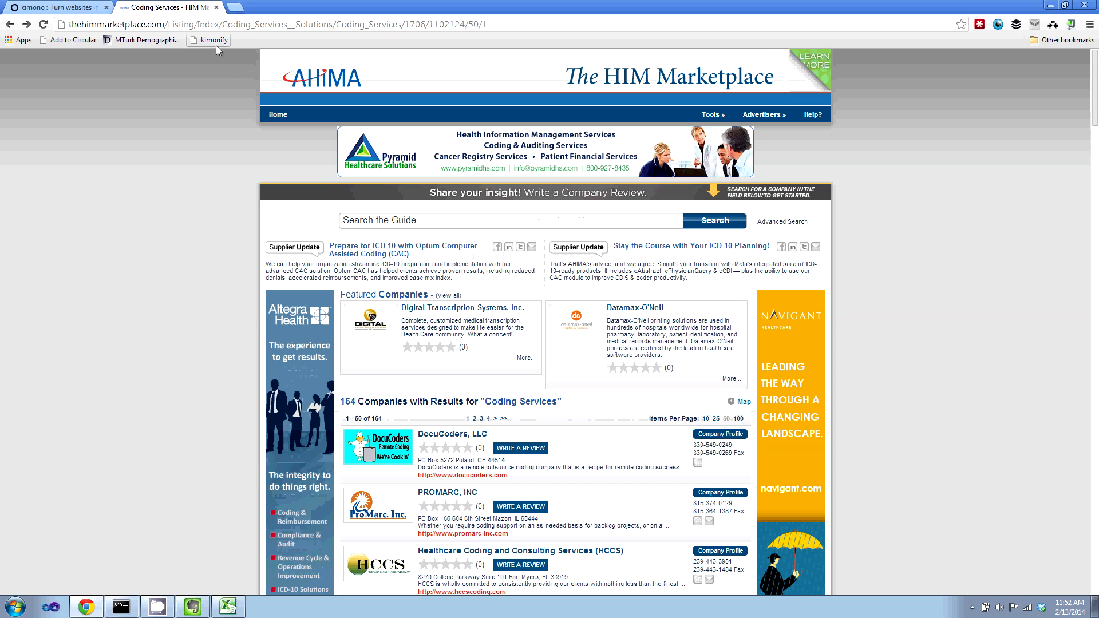
Load the Coding Services listing into Kimono's extraction editor and scroll to the companies
{"action": "left_click", "coordinate": [209, 40]}
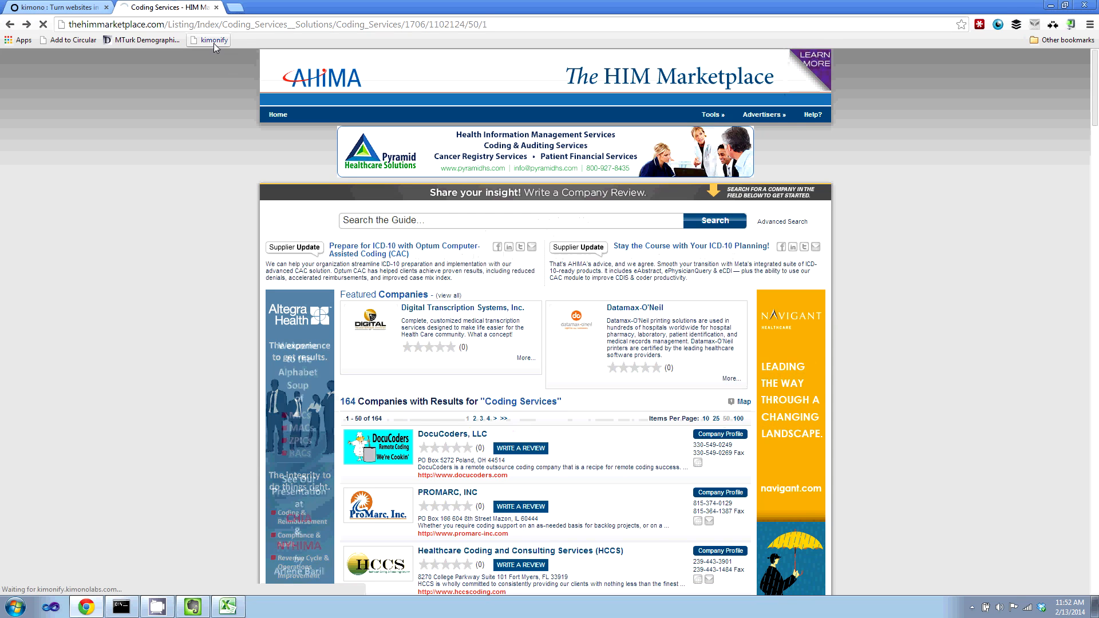
{"action": "left_click", "coordinate": [207, 40]}
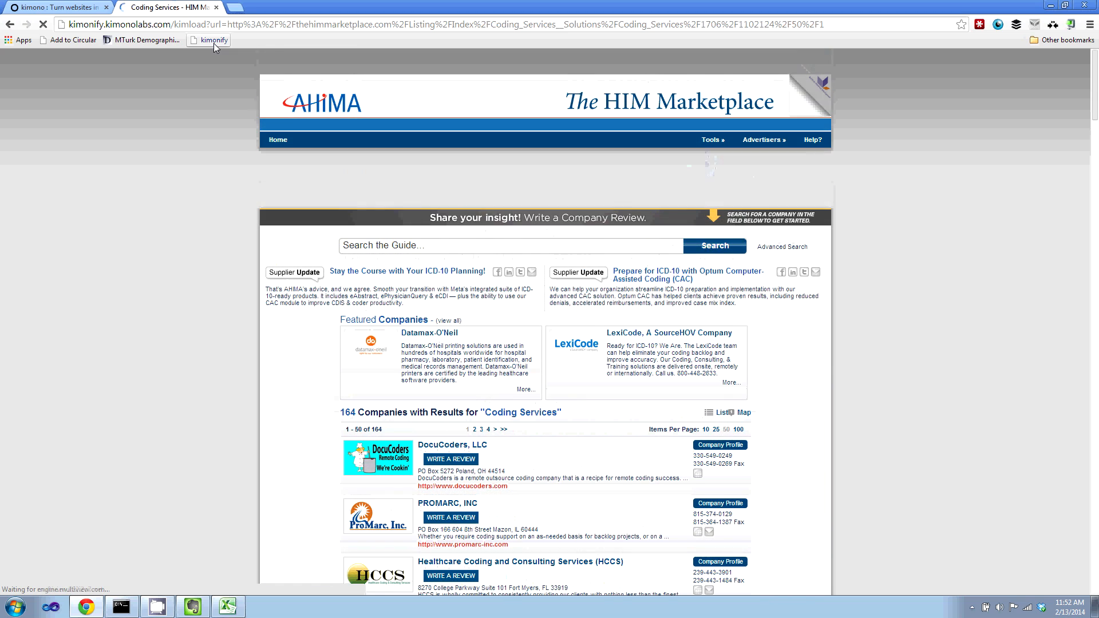
{"action": "left_click", "coordinate": [208, 40]}
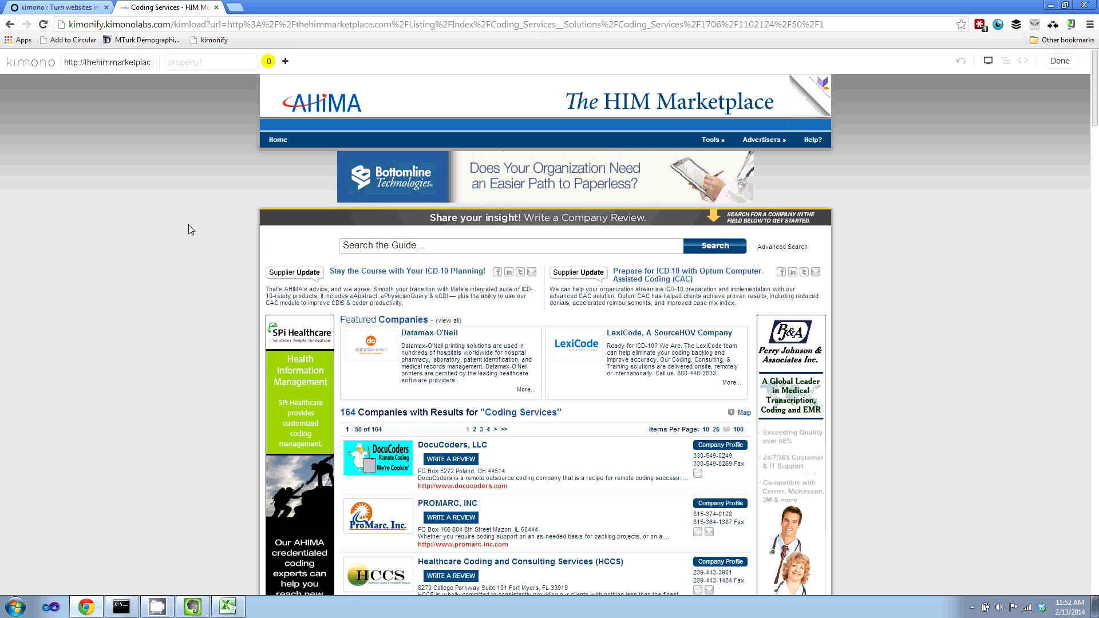
{"action": "scroll", "scroll_direction": "down", "scroll_amount": 3}
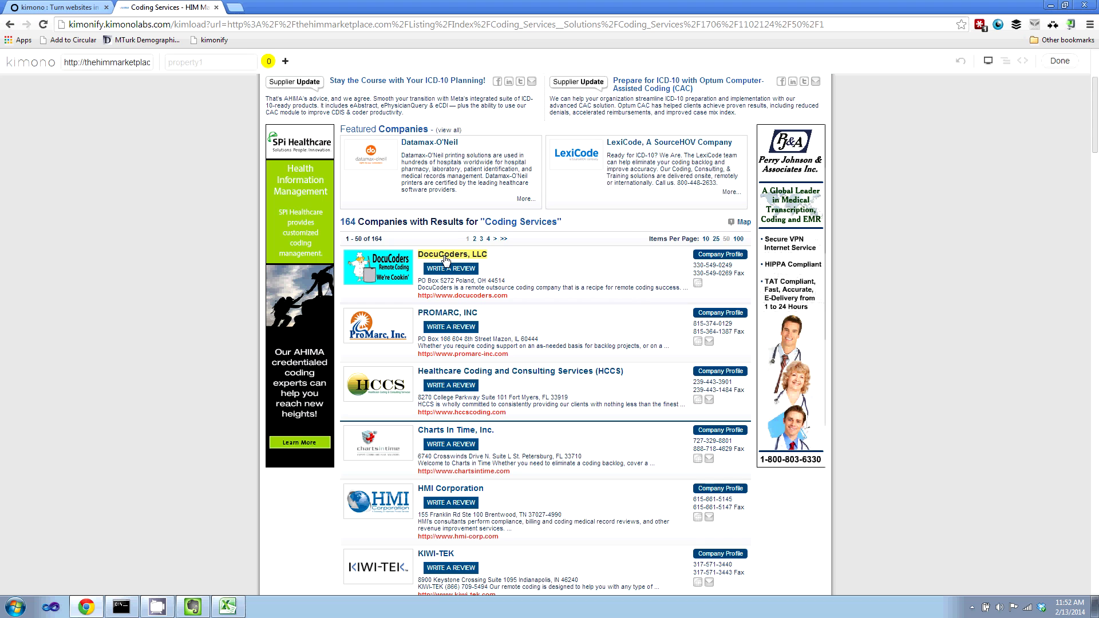
Capture all 50 company names as property 'Company Name' and add a second property
{"action": "left_click", "coordinate": [452, 254]}
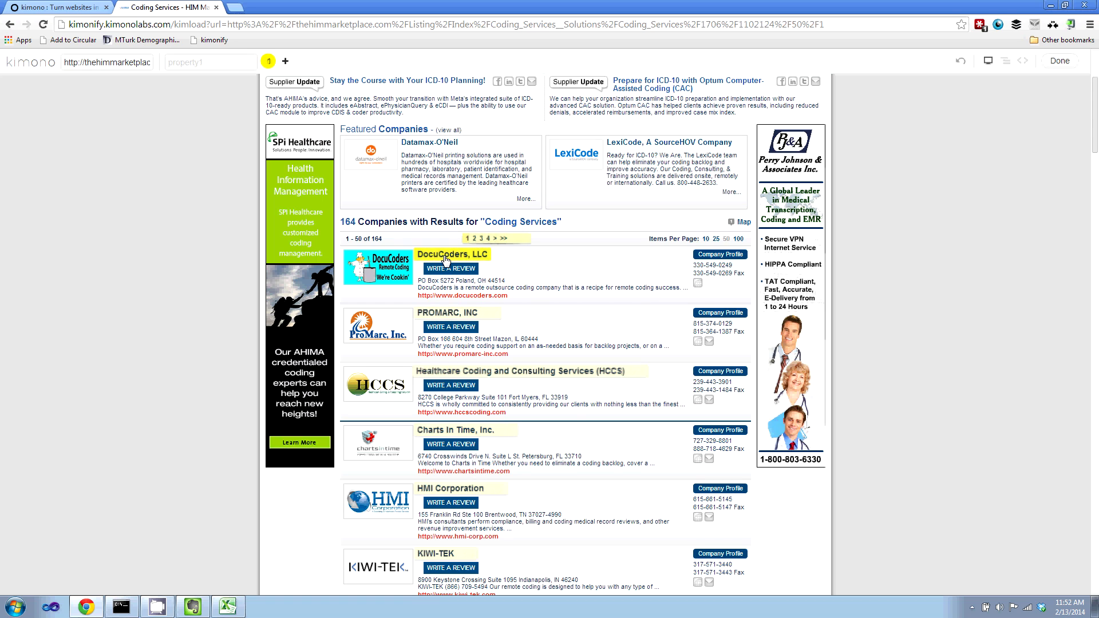
{"action": "left_click", "coordinate": [453, 253]}
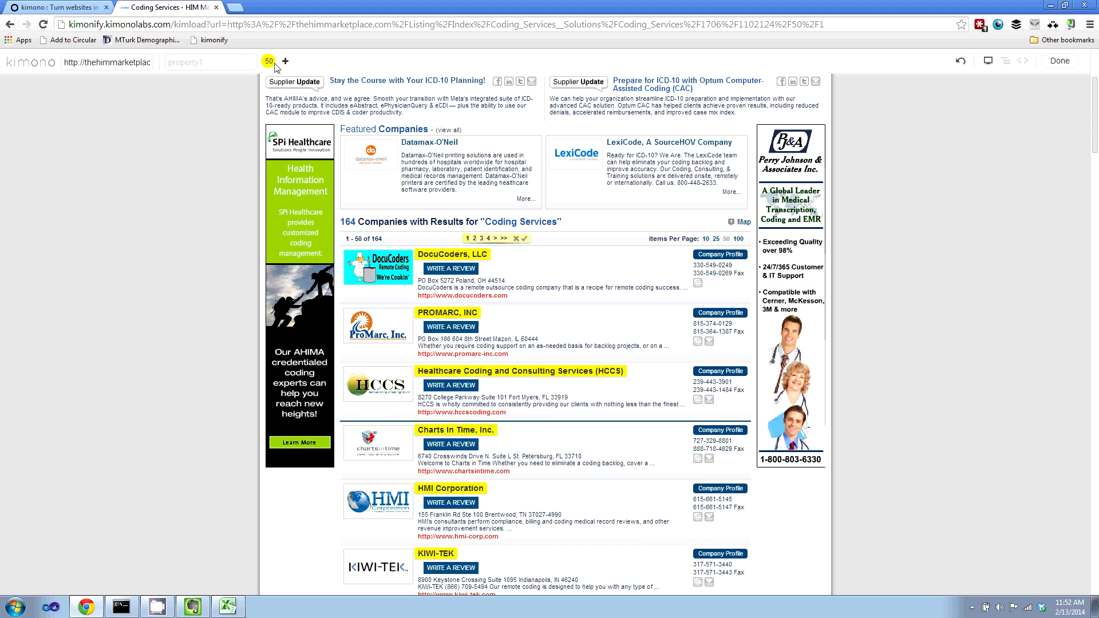
{"action": "mouse_move", "coordinate": [269, 64]}
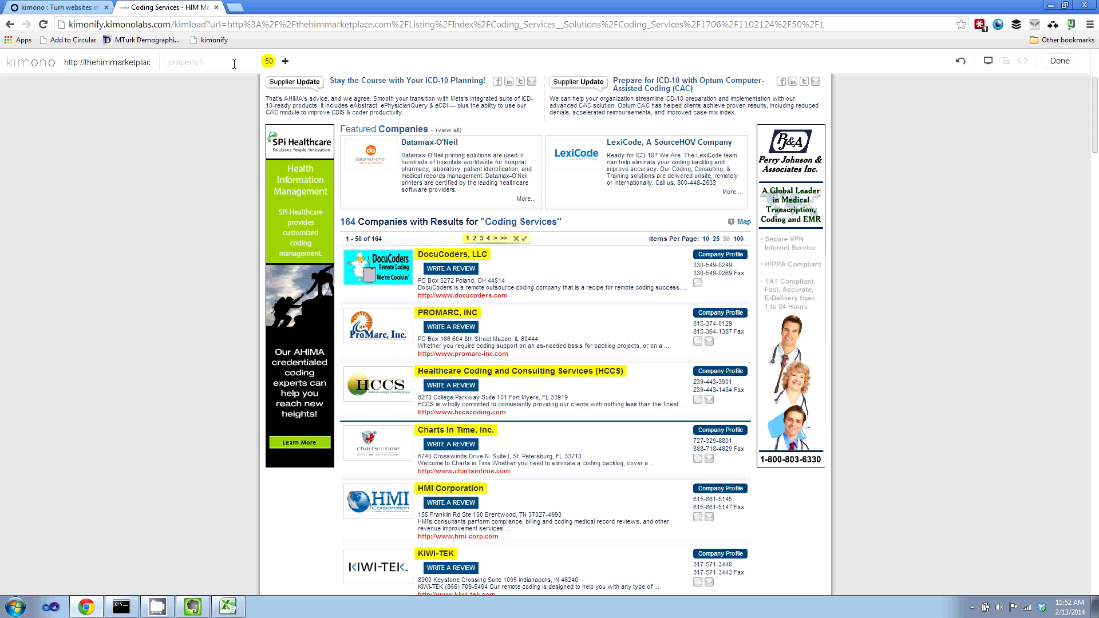
{"action": "type", "text": "Ca"}
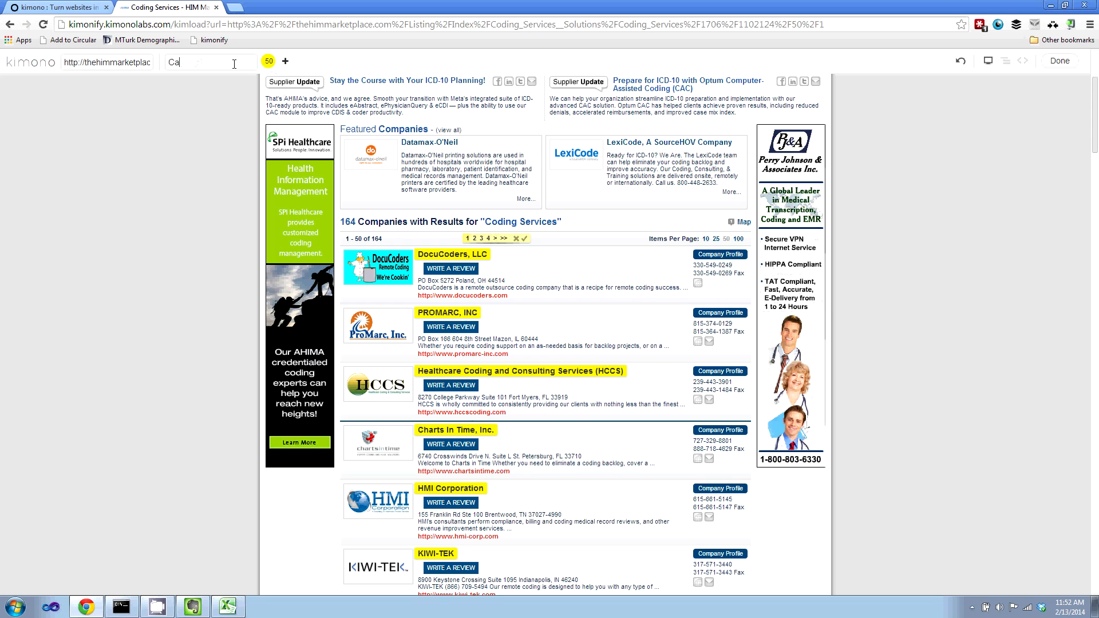
{"action": "type", "text": "Company Name"}
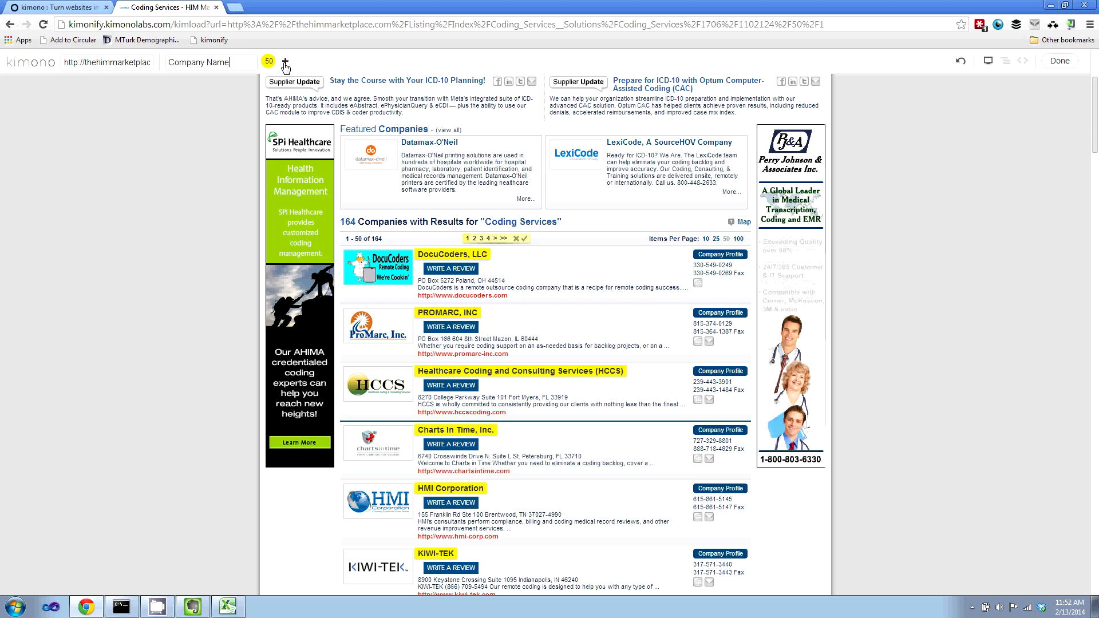
{"action": "left_click", "coordinate": [285, 62]}
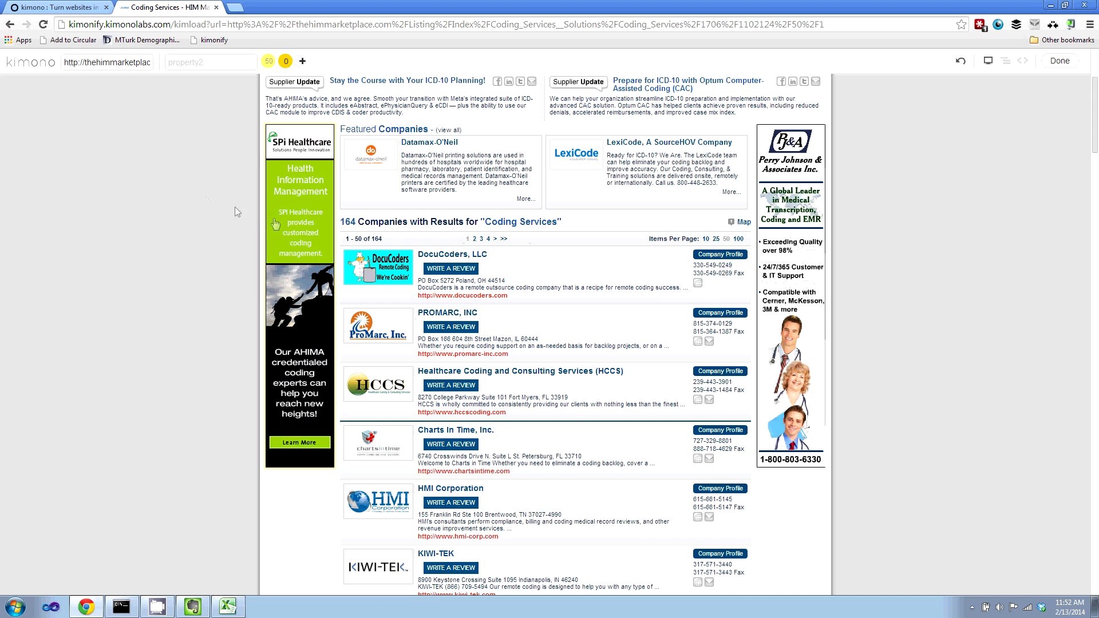
{"action": "mouse_move", "coordinate": [712, 355]}
{"action": "type", "text": "Email Address"}
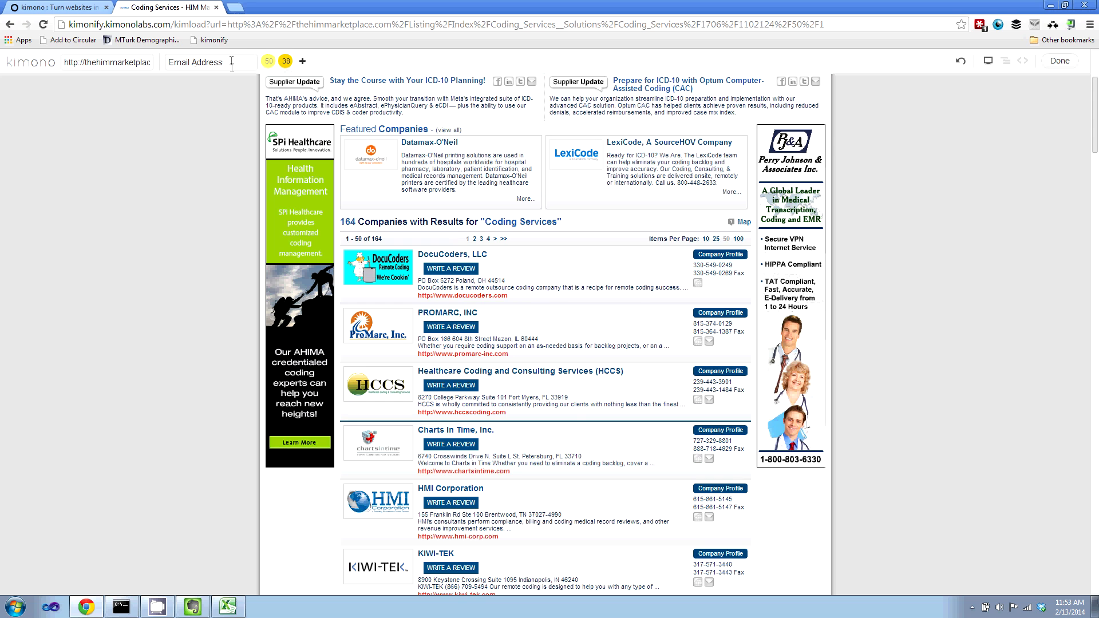
Finish data selection with the 38-item Email Address property and proceed to API details
{"action": "left_click", "coordinate": [1058, 61]}
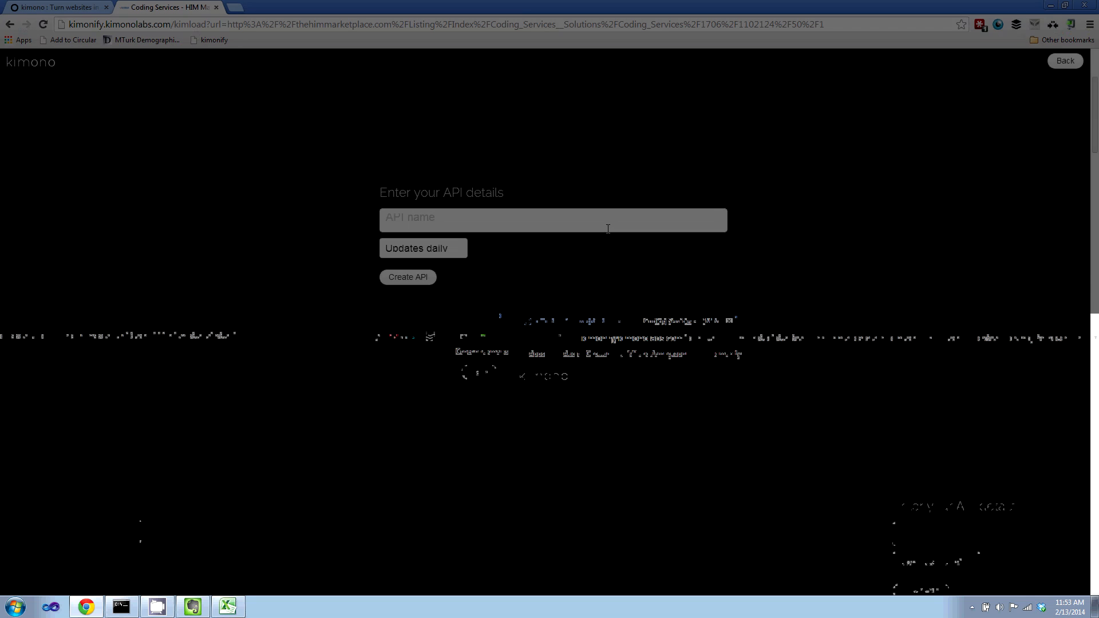
Create an API named 'Coding Service Providers' with daily updates
{"action": "left_click", "coordinate": [553, 219]}
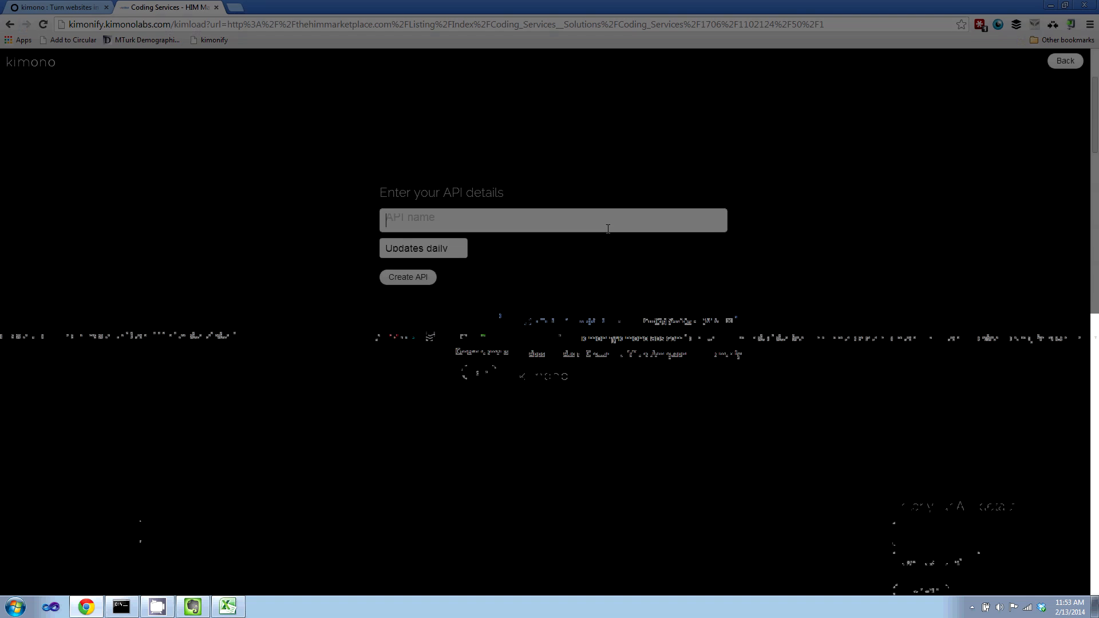
{"action": "type", "text": "Coding"}
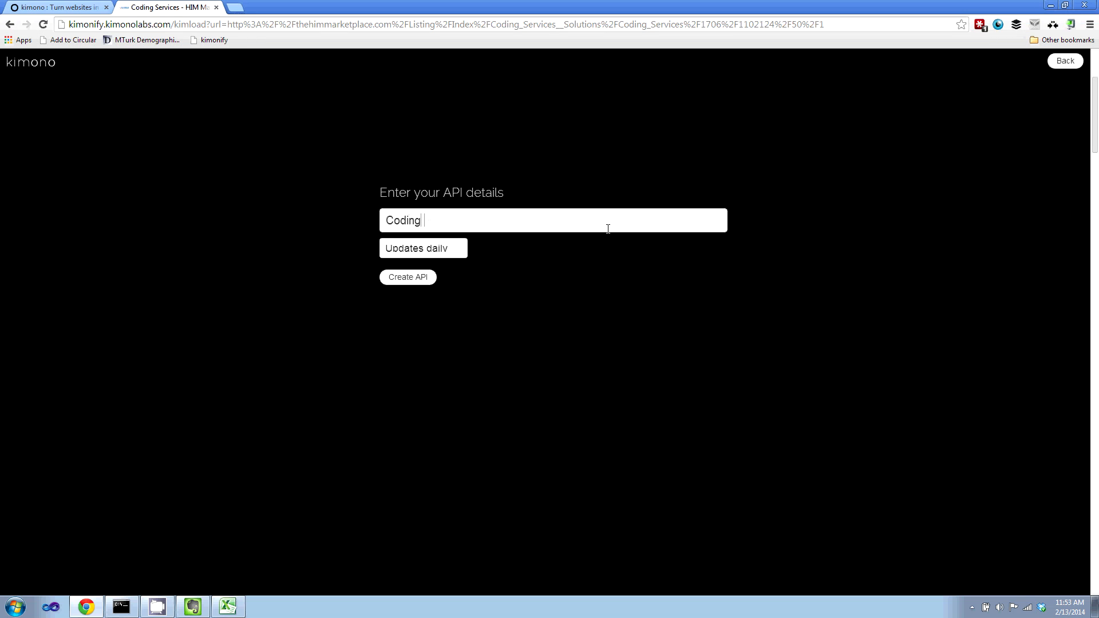
{"action": "type", "text": "Service Prov"}
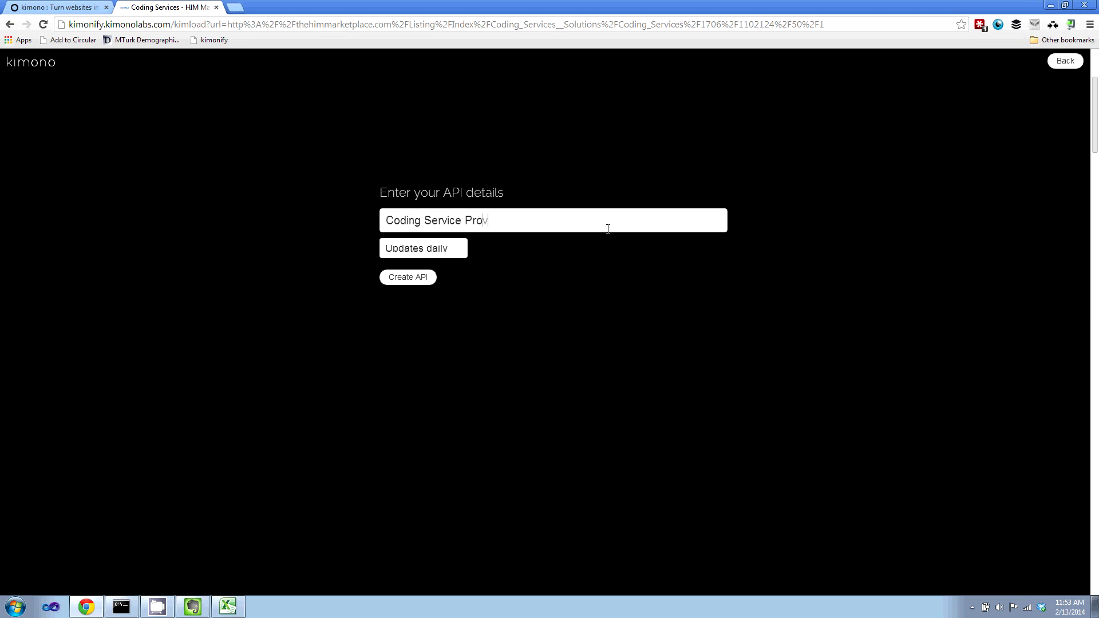
{"action": "type", "text": "iders"}
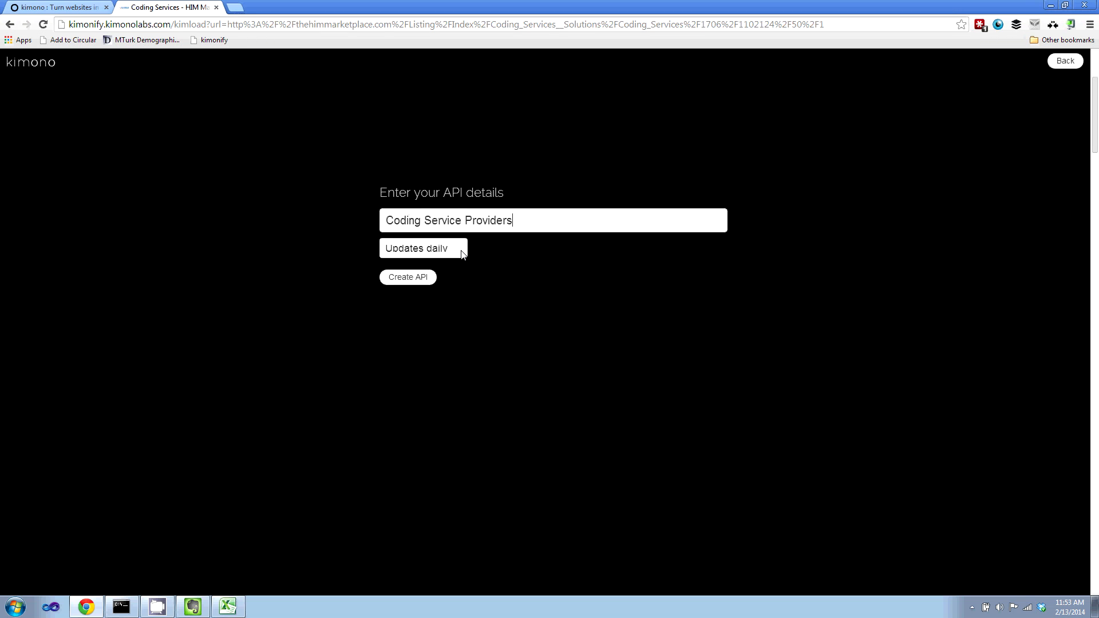
{"action": "left_click", "coordinate": [407, 278]}
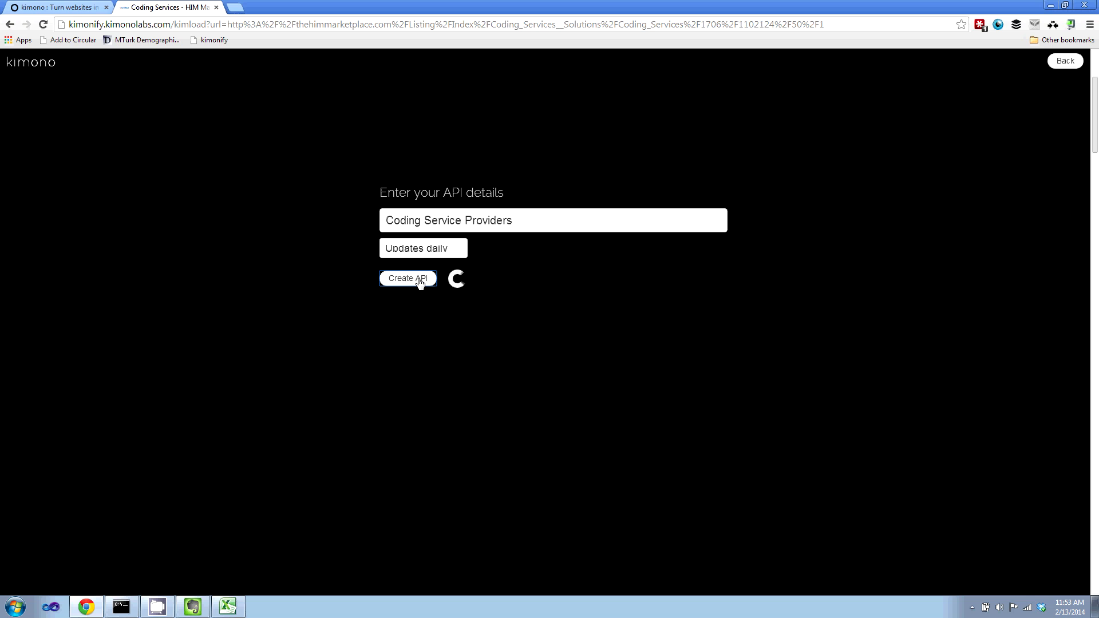
{"action": "left_click", "coordinate": [407, 278]}
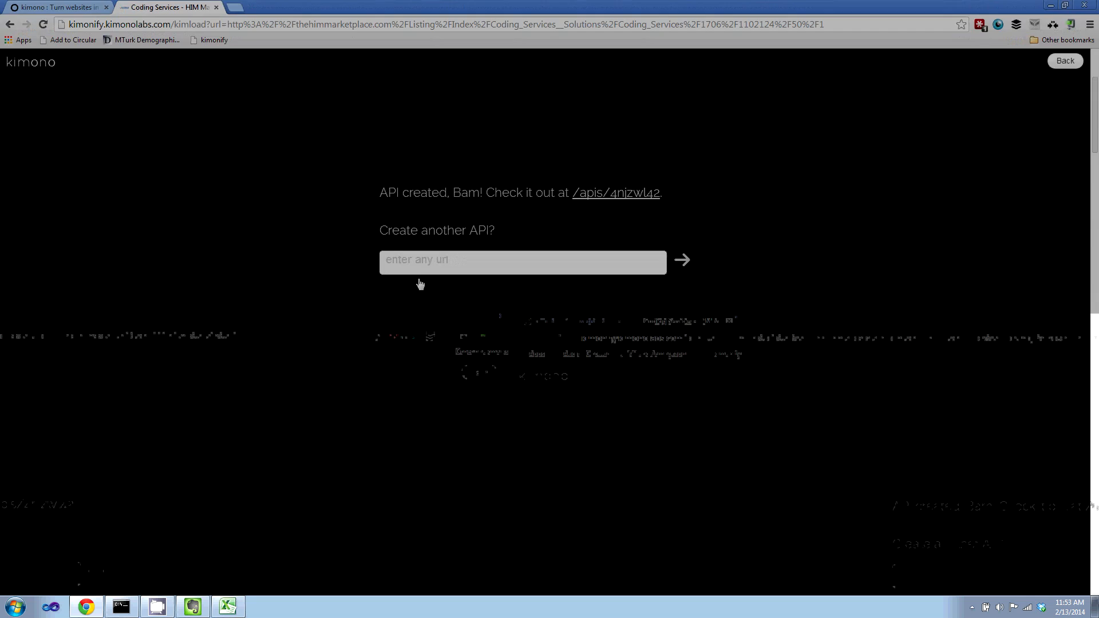
{"action": "mouse_move", "coordinate": [568, 216]}
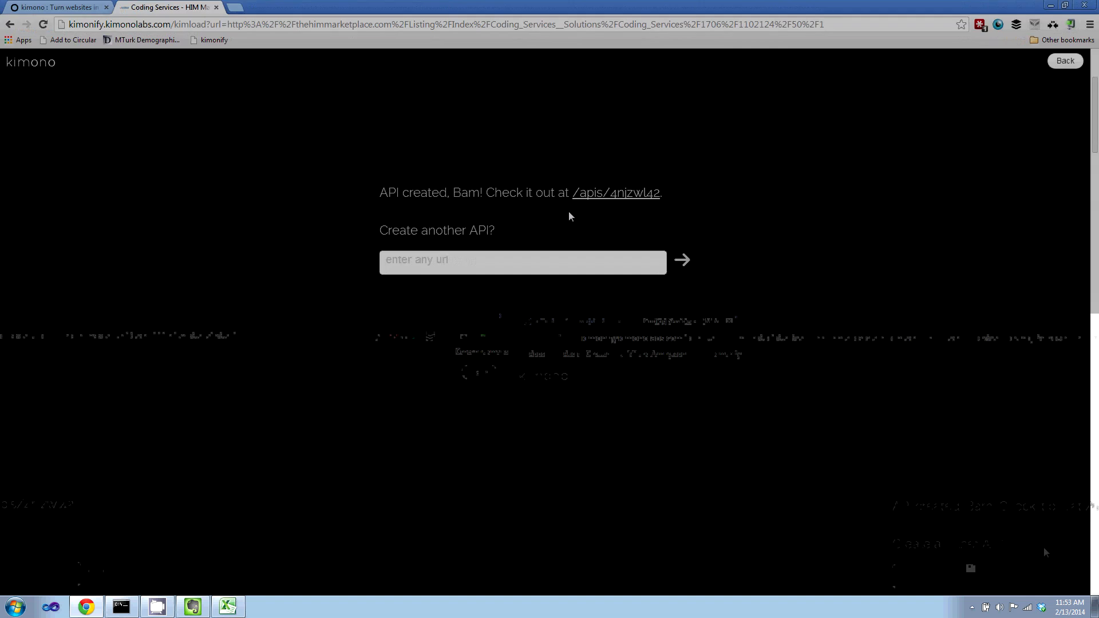
{"action": "mouse_move", "coordinate": [616, 193]}
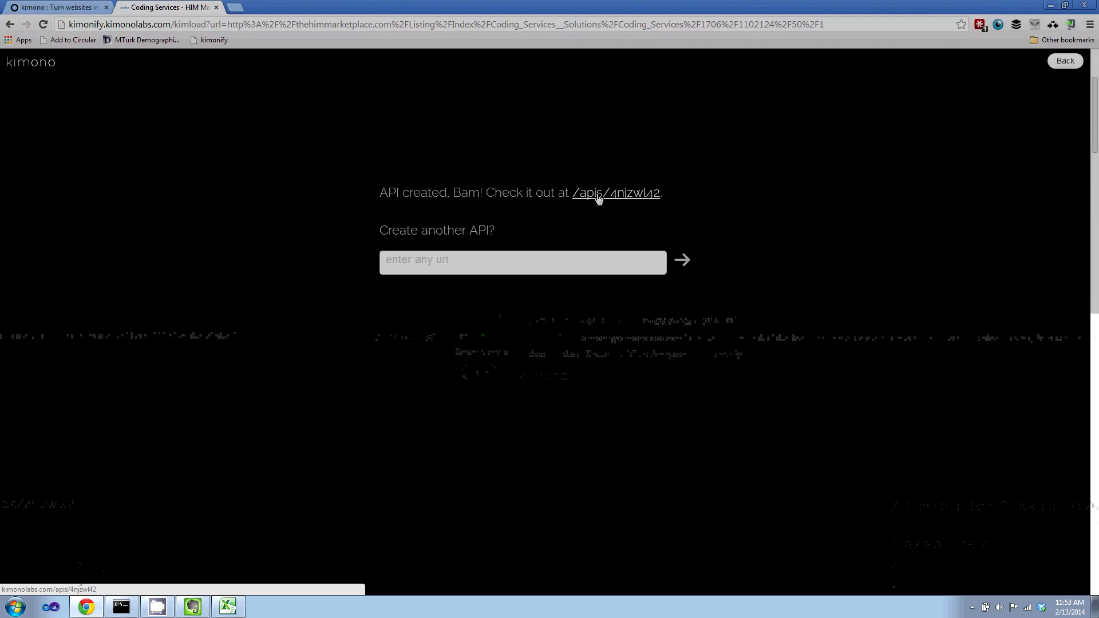
Open the Coding Service Providers API detail page from the confirmation link
{"action": "left_click", "coordinate": [615, 193]}
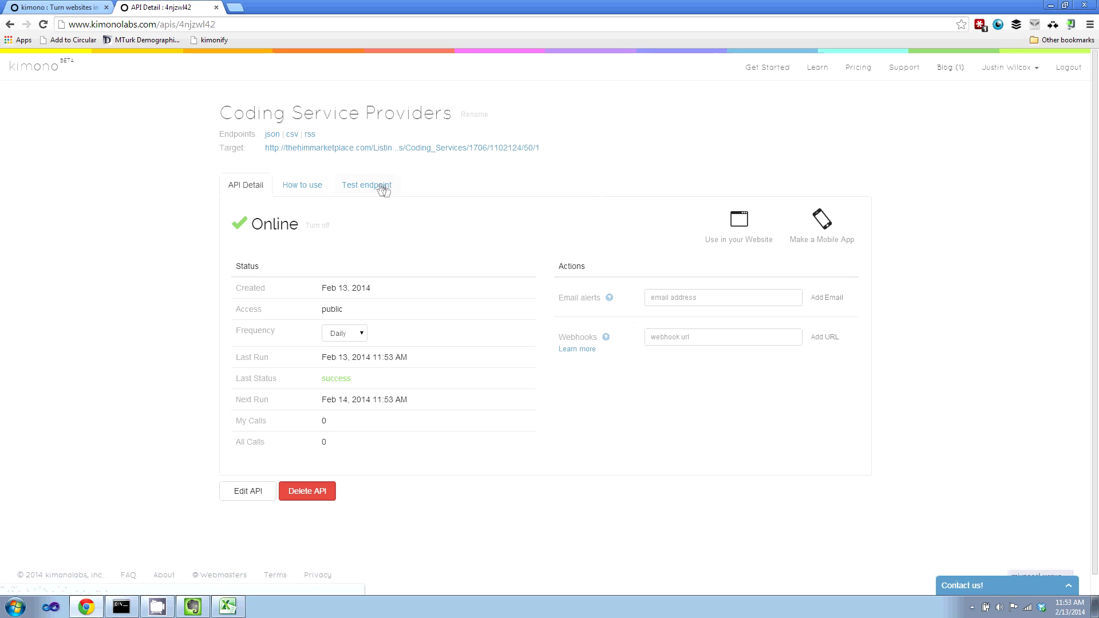
Preview the API data as CSV, download it as kimonoData (3).csv and open it
{"action": "left_click", "coordinate": [366, 184]}
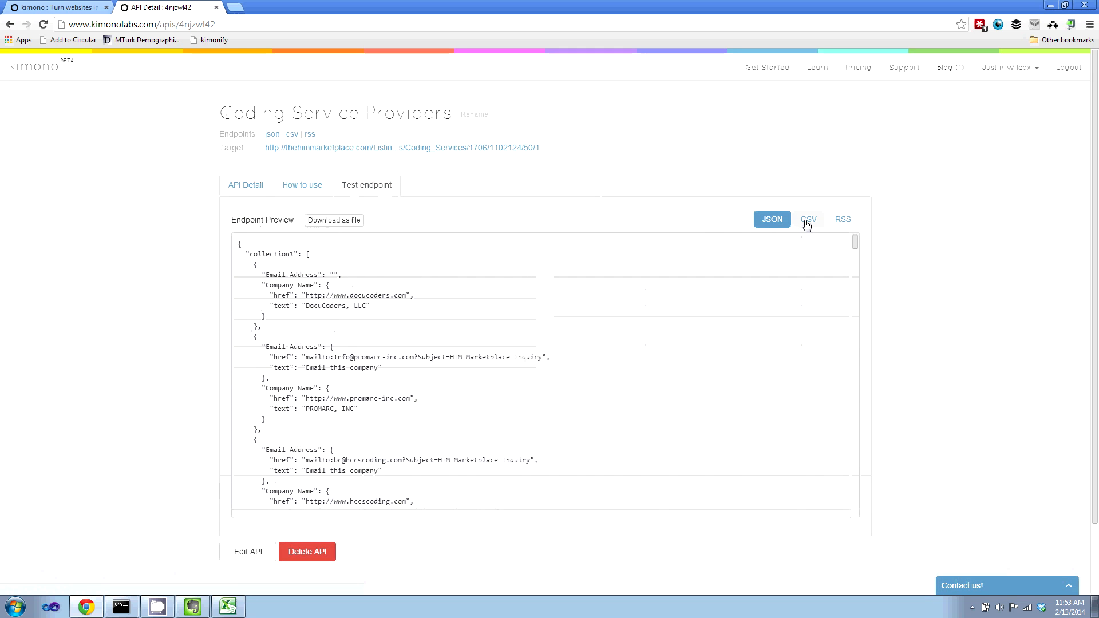
{"action": "left_click", "coordinate": [808, 218]}
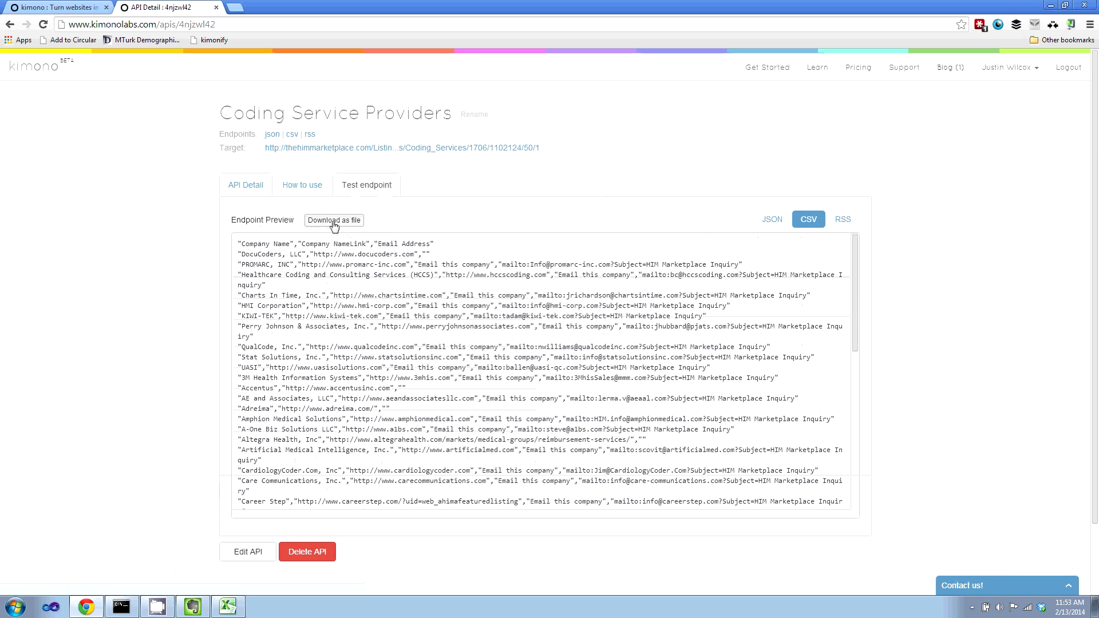
{"action": "left_click", "coordinate": [334, 219]}
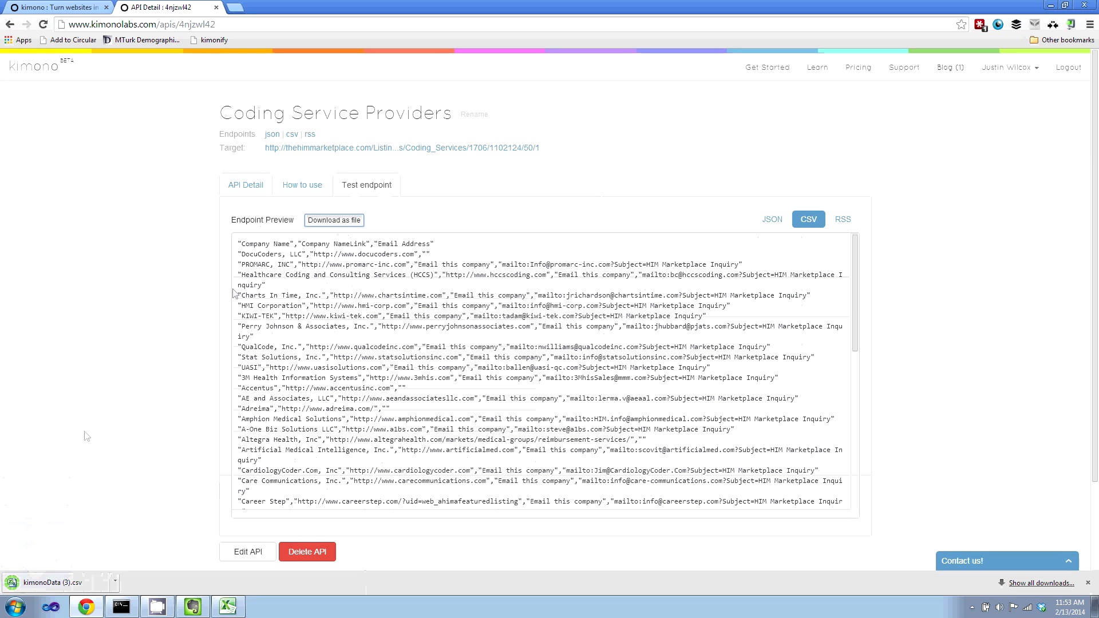
{"action": "left_click", "coordinate": [49, 583]}
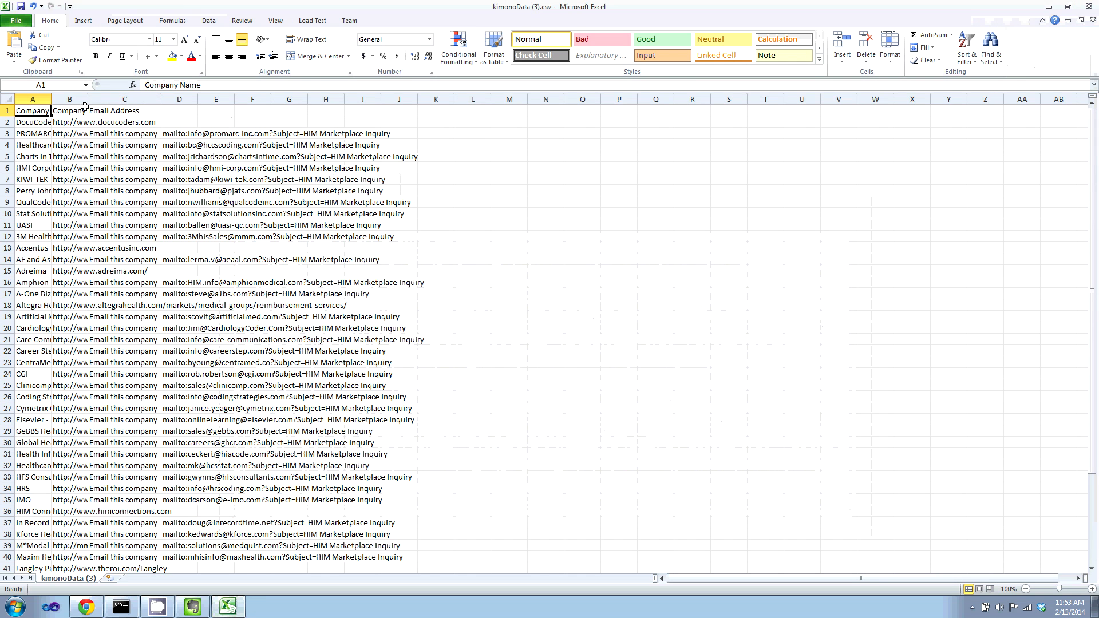
Widen columns A and B so company names and website URLs display fully
{"action": "left_click_drag", "start_coordinate": [51, 99], "coordinate": [159, 99]}
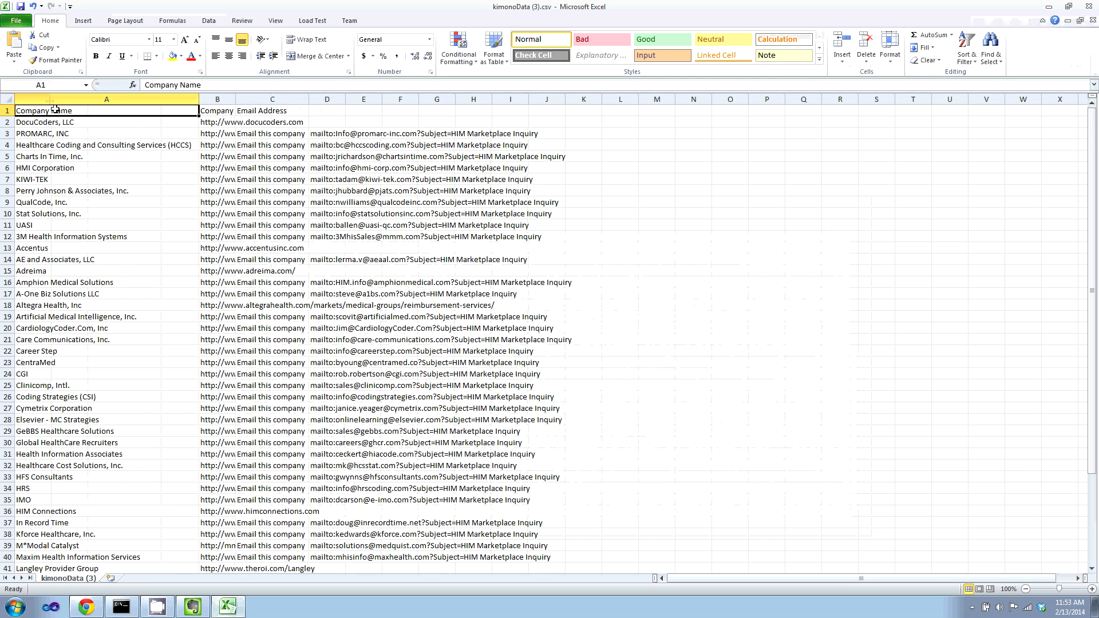
{"action": "left_click", "coordinate": [106, 122]}
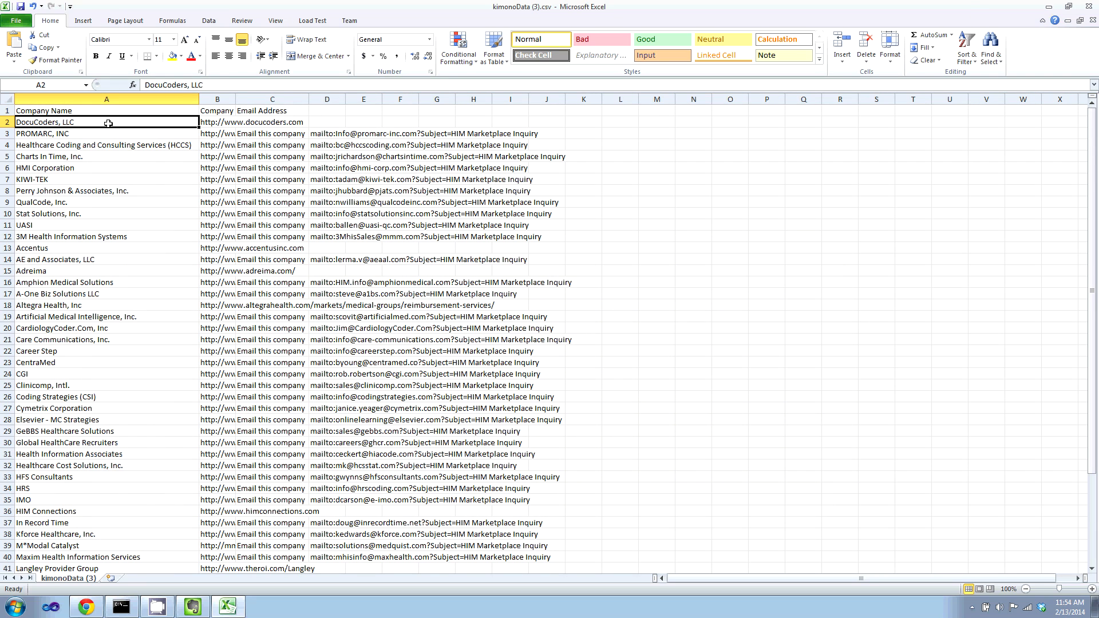
{"action": "mouse_move", "coordinate": [235, 99]}
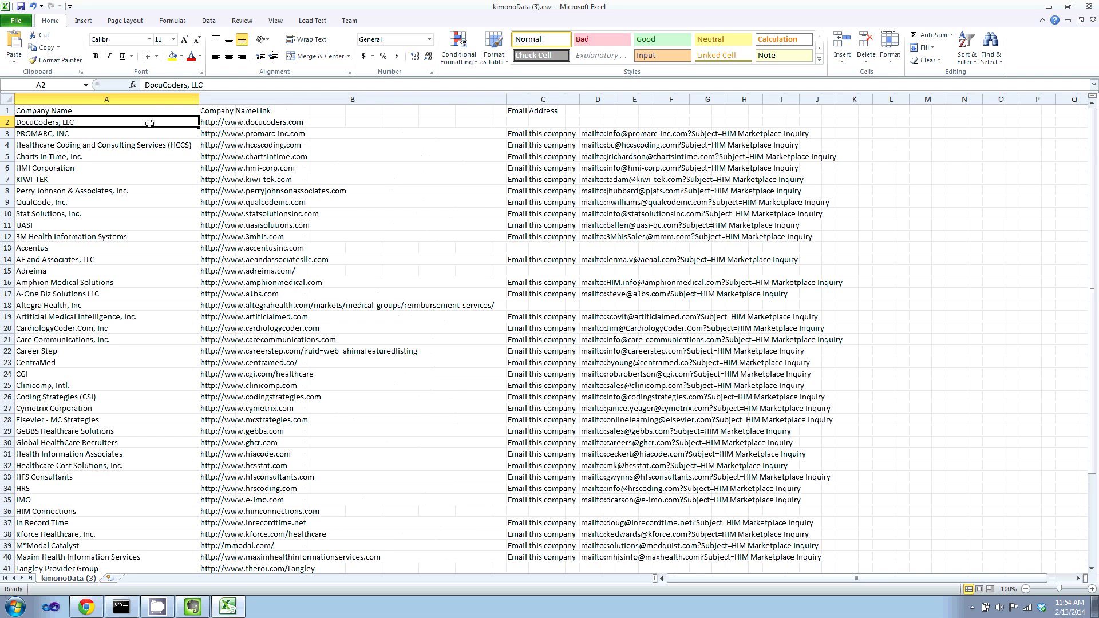
{"action": "mouse_move", "coordinate": [165, 117]}
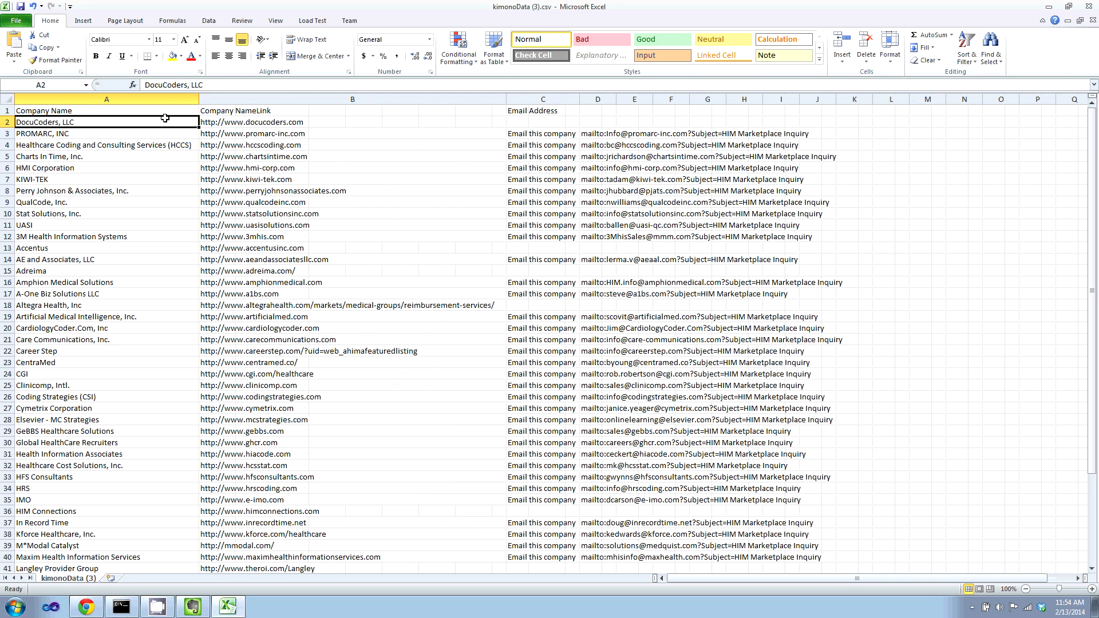
{"action": "left_click", "coordinate": [352, 121]}
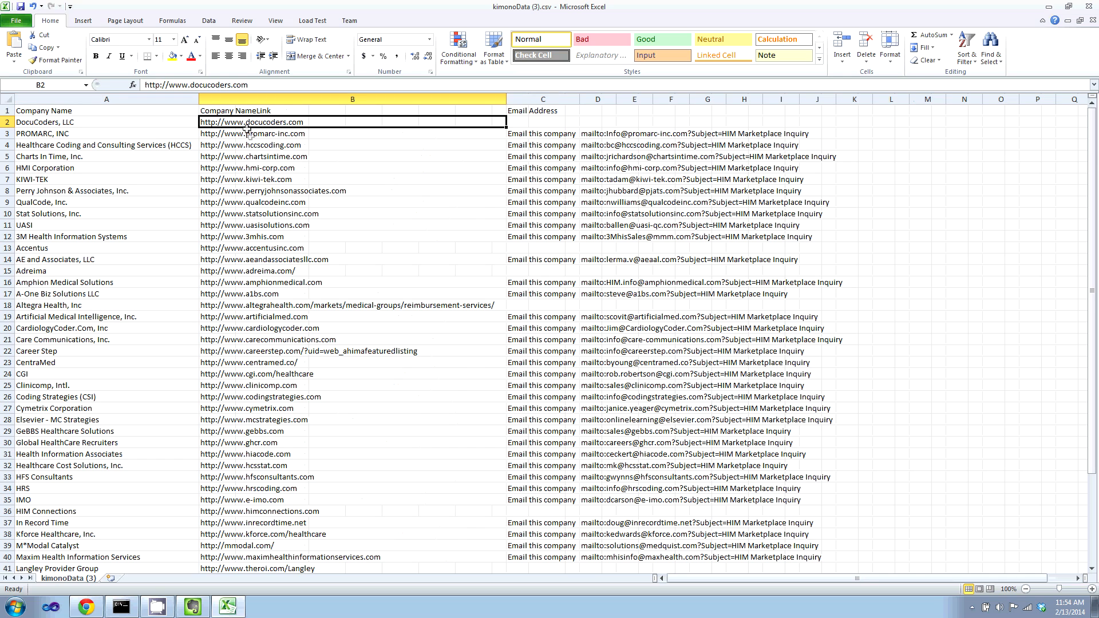
{"action": "mouse_move", "coordinate": [144, 128]}
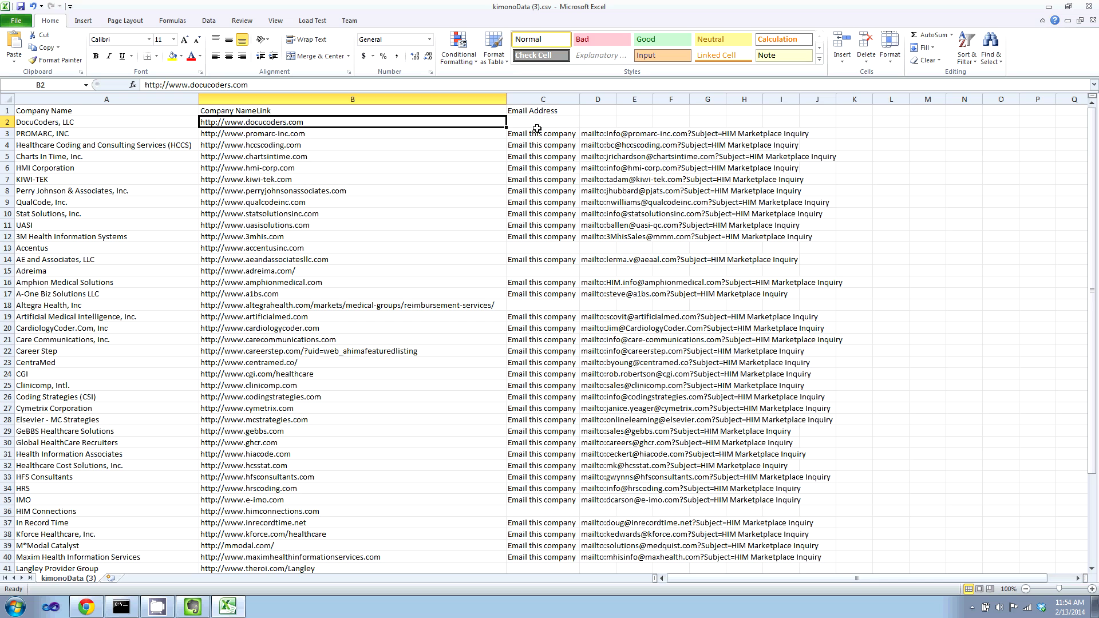
{"action": "left_click", "coordinate": [596, 133]}
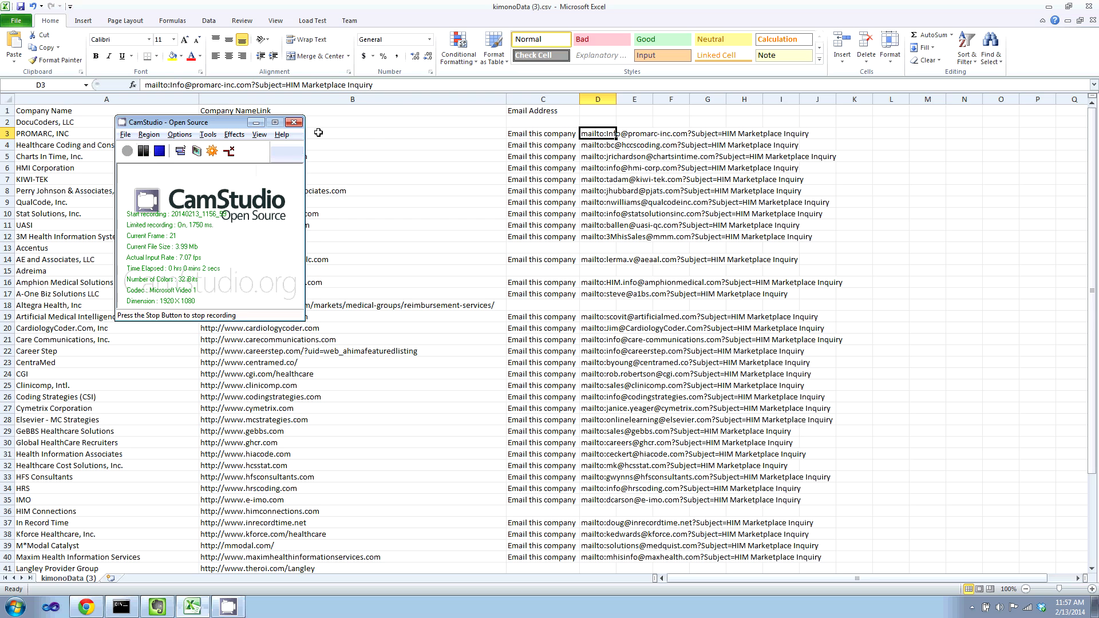
{"action": "left_click", "coordinate": [294, 121]}
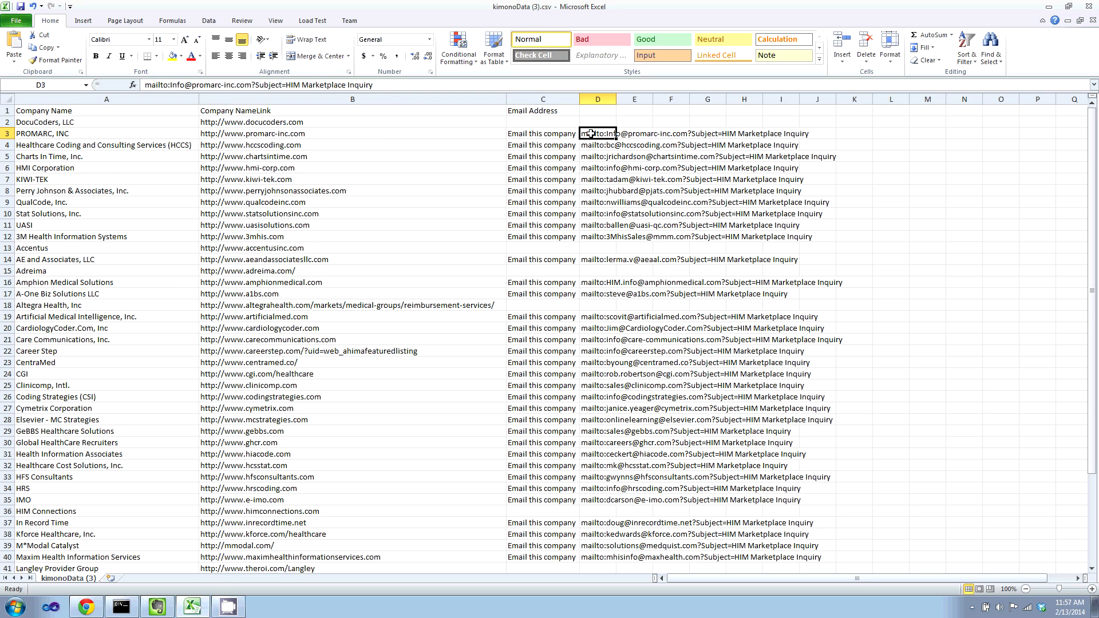
Replace 'mailto:' with nothing across all 38 email entries
{"action": "key", "text": "ctrl+h"}
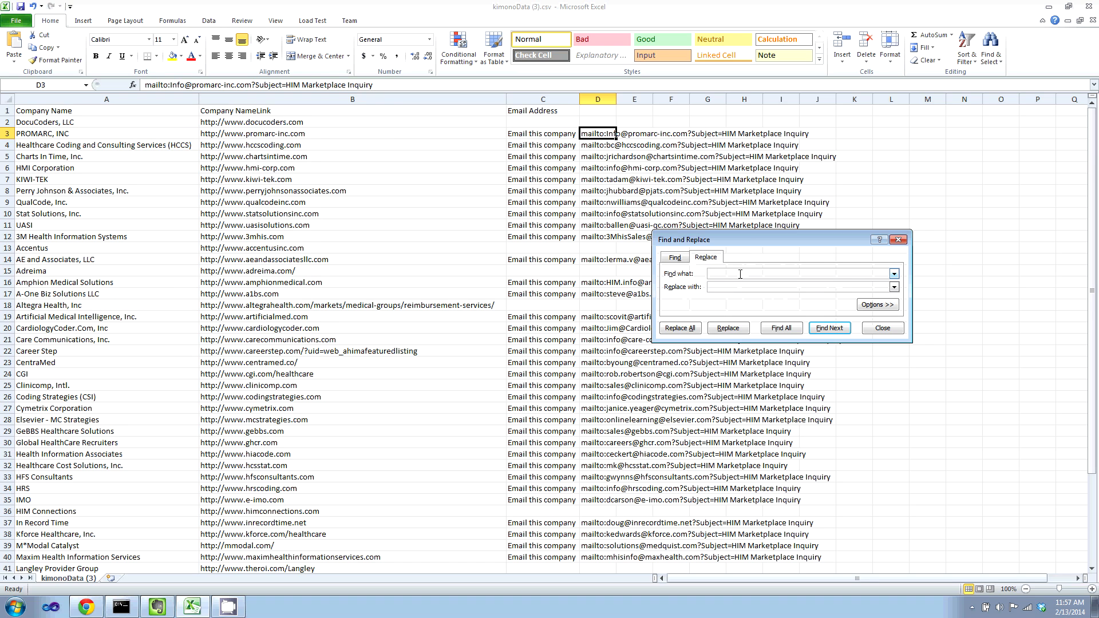
{"action": "type", "text": "mailto:"}
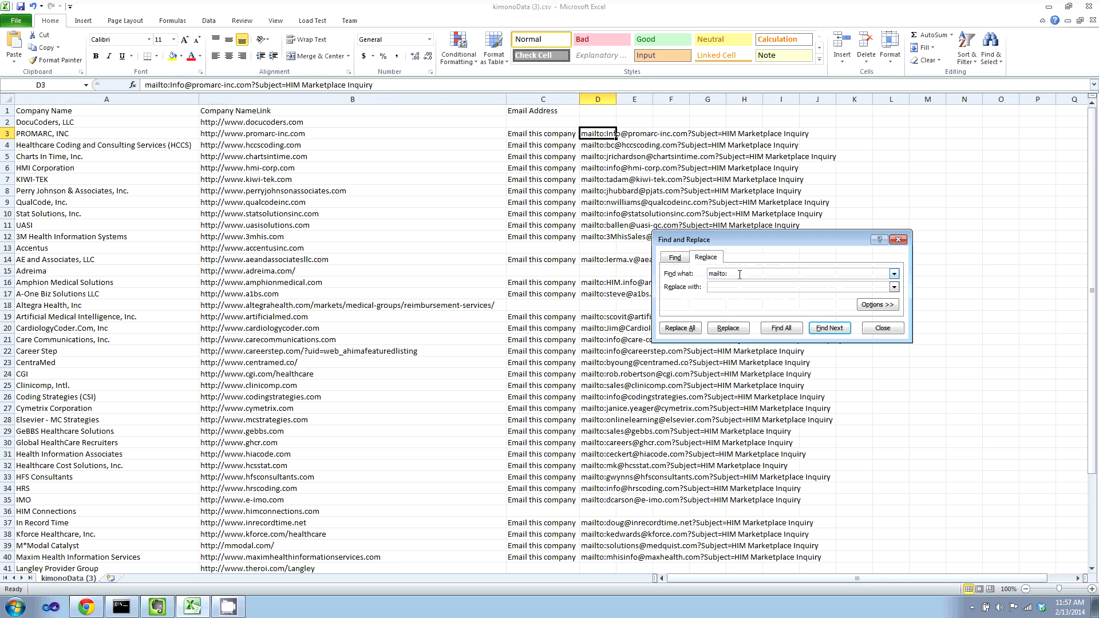
{"action": "left_click", "coordinate": [680, 328]}
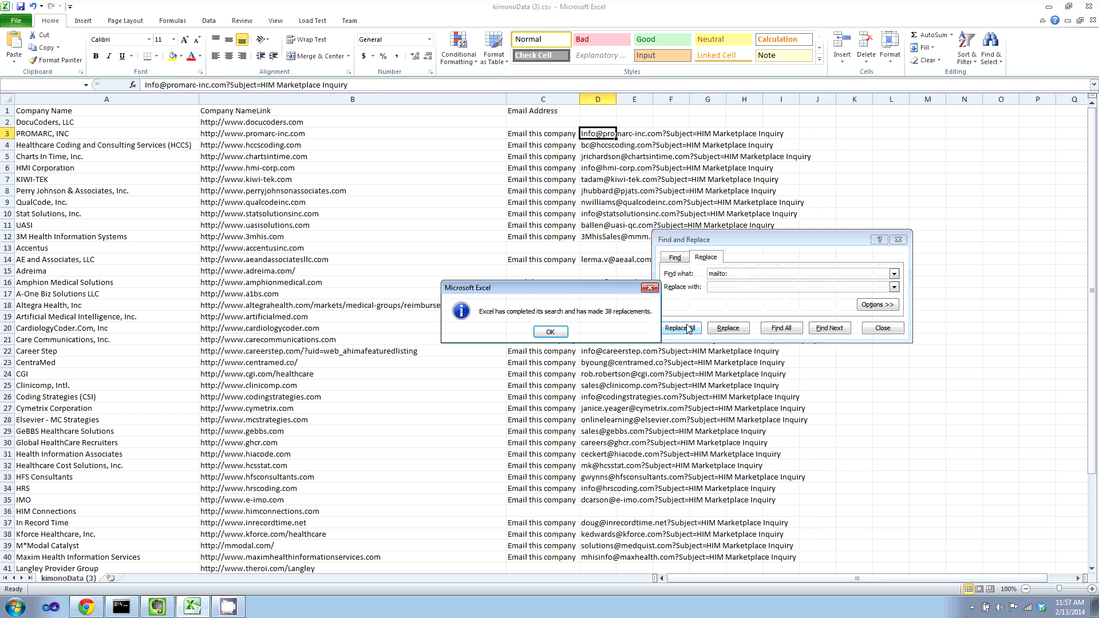
{"action": "left_click", "coordinate": [550, 332]}
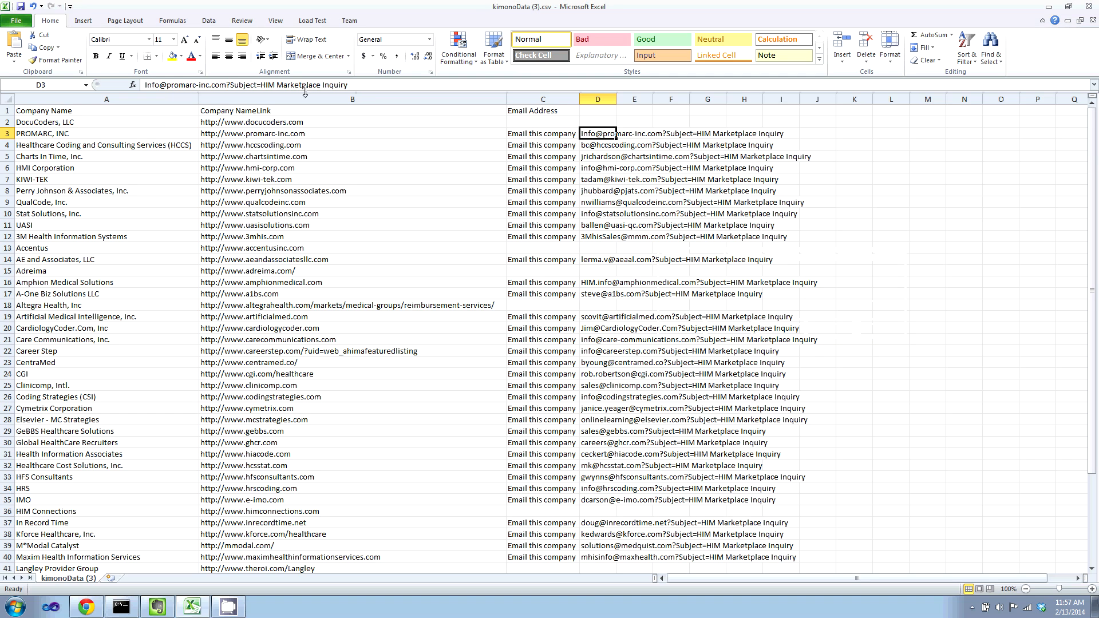
Remove '?Subject=HIM Marketplace Inquiry' from every email entry with Find and Replace
{"action": "left_click", "coordinate": [288, 85]}
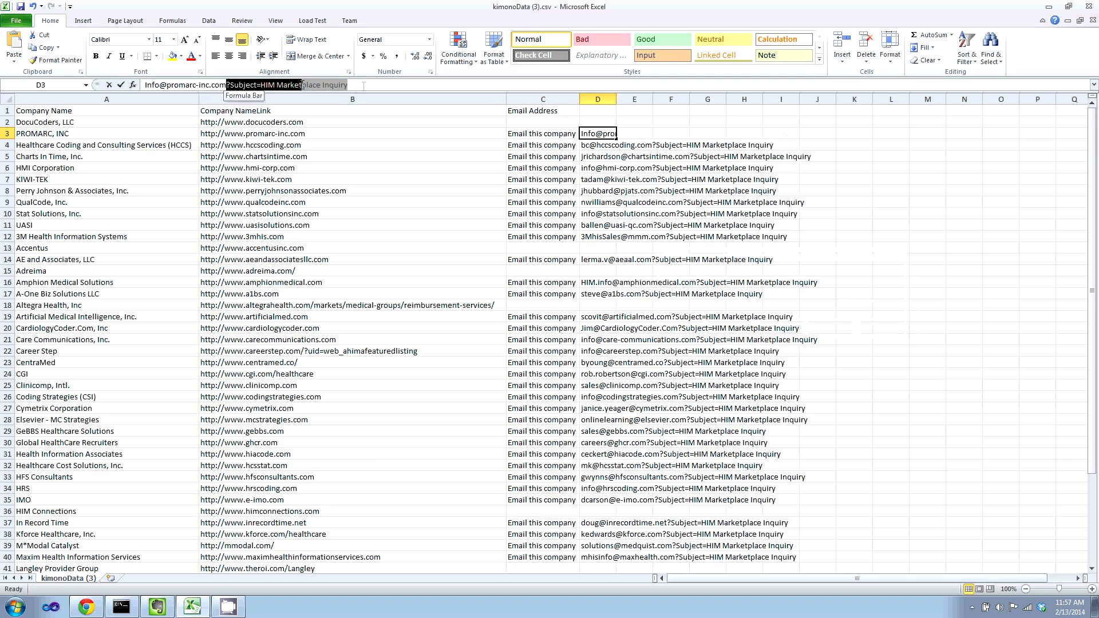
{"action": "double_click", "coordinate": [597, 133]}
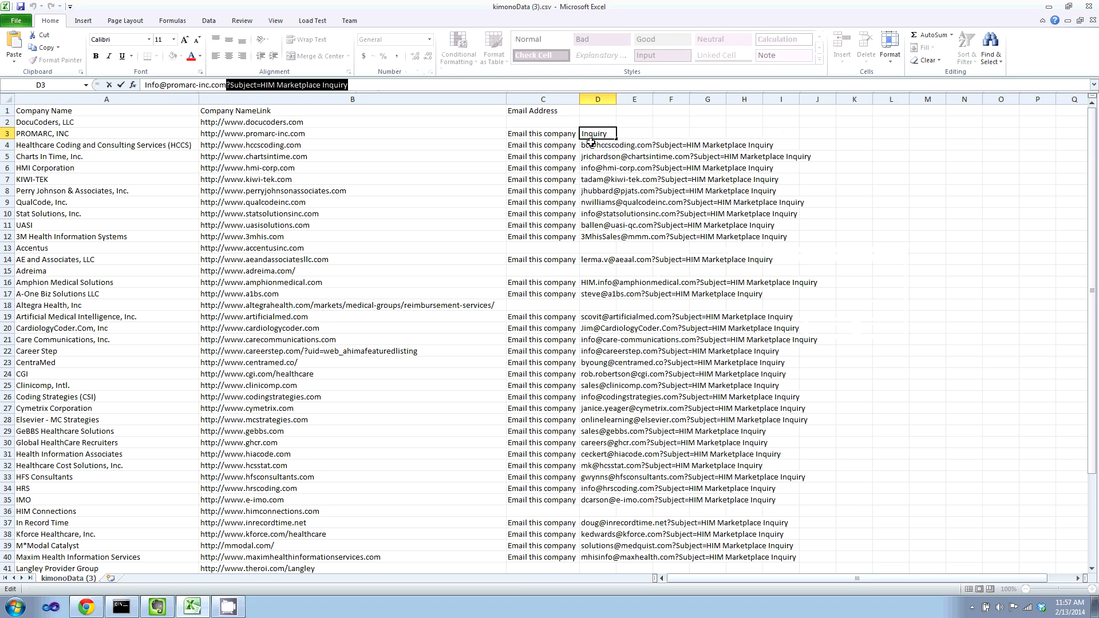
{"action": "key", "text": "ctrl+h"}
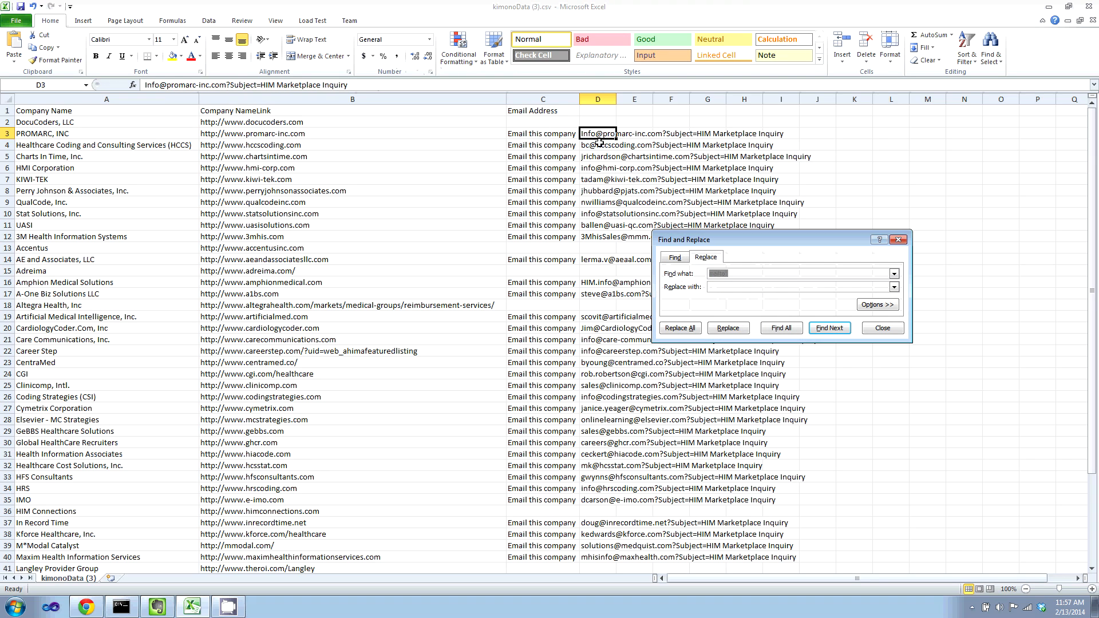
{"action": "type", "text": "?Subject=HIM Marketplace Inquiry"}
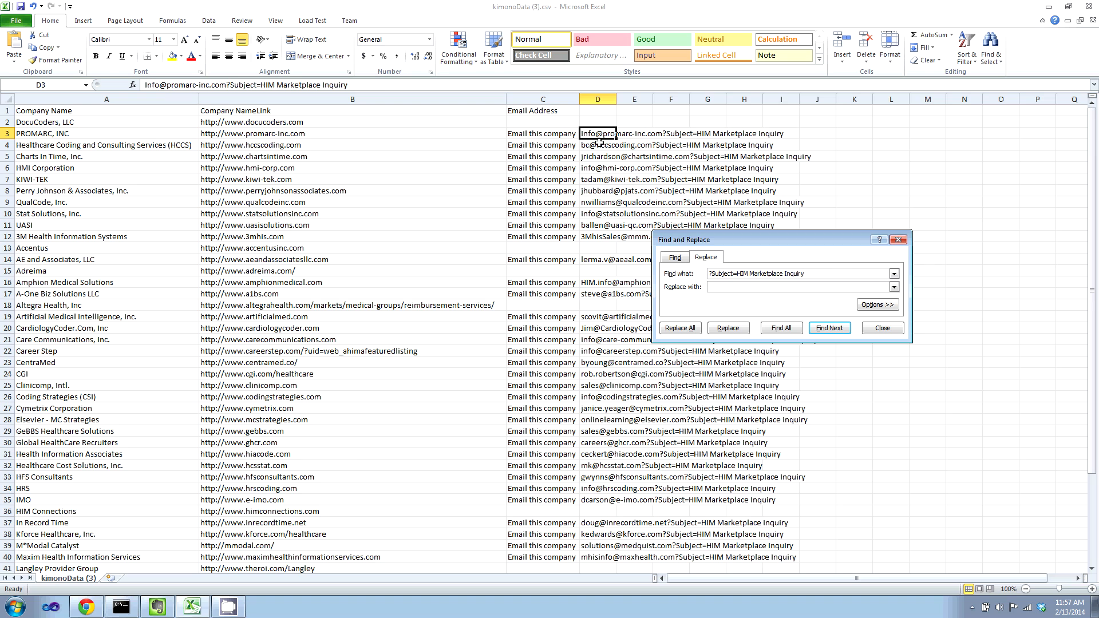
{"action": "left_click", "coordinate": [678, 328]}
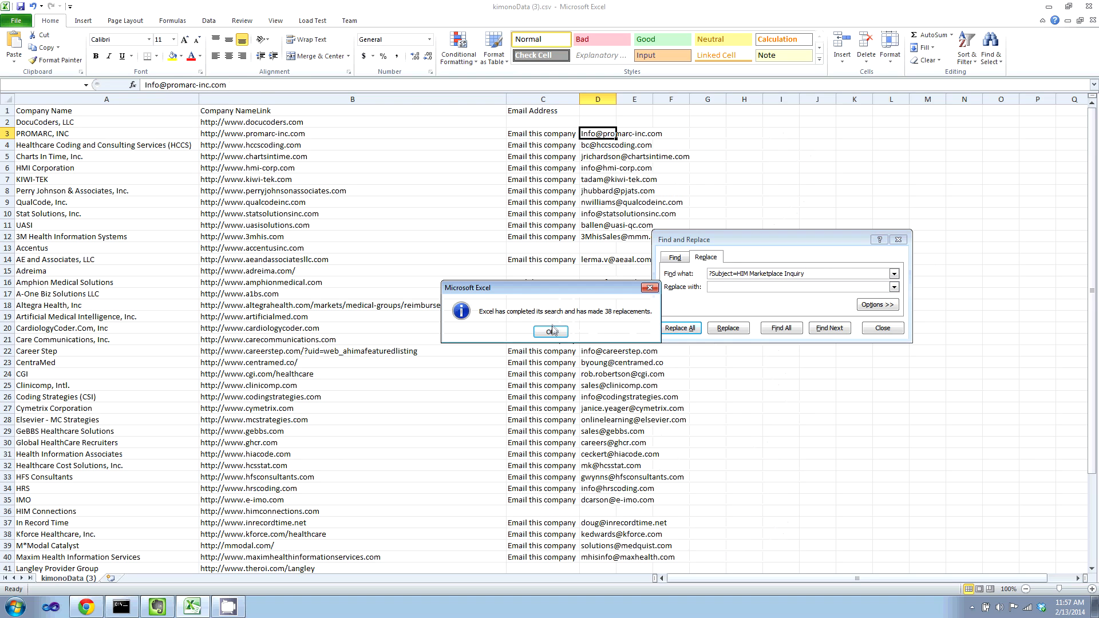
{"action": "left_click", "coordinate": [551, 331]}
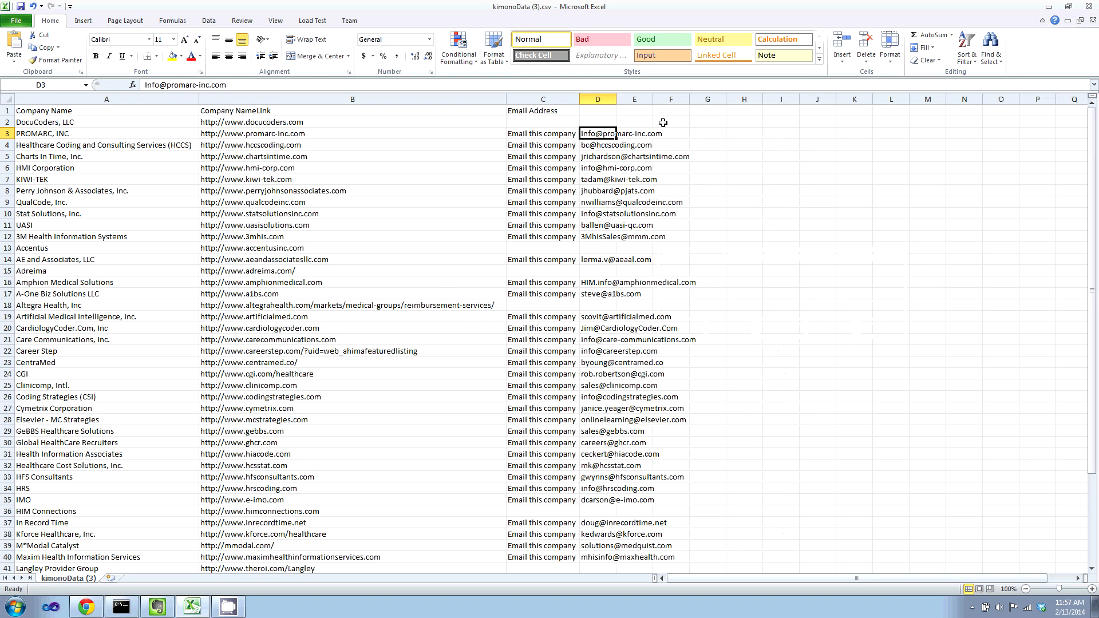
{"action": "left_click", "coordinate": [661, 110]}
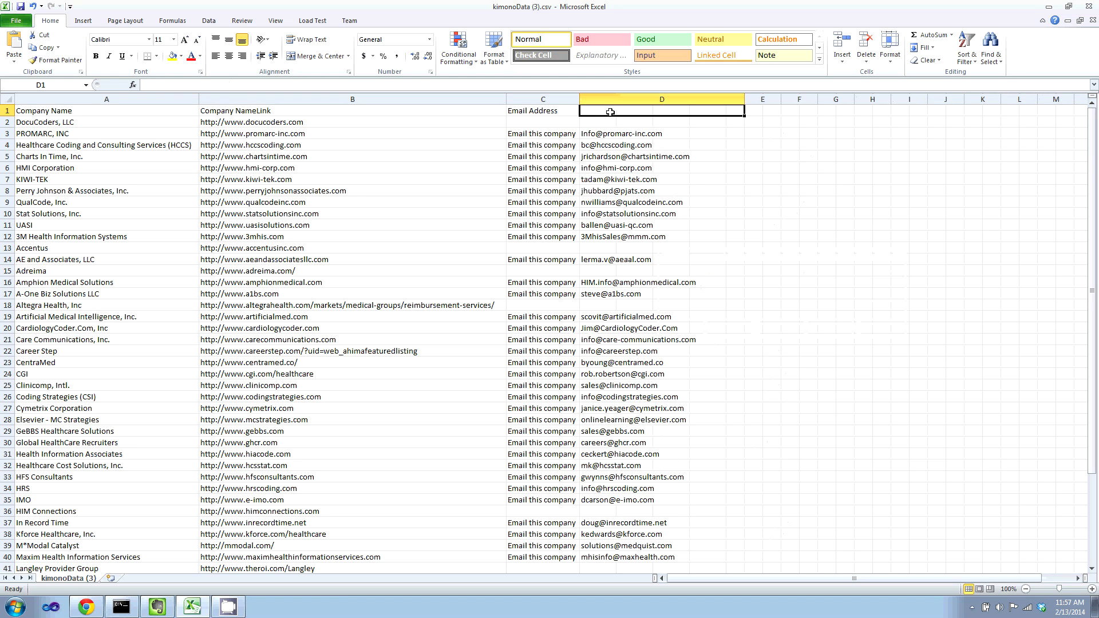
Enter 'Email Address' as the column D header
{"action": "type", "text": "Email Address"}
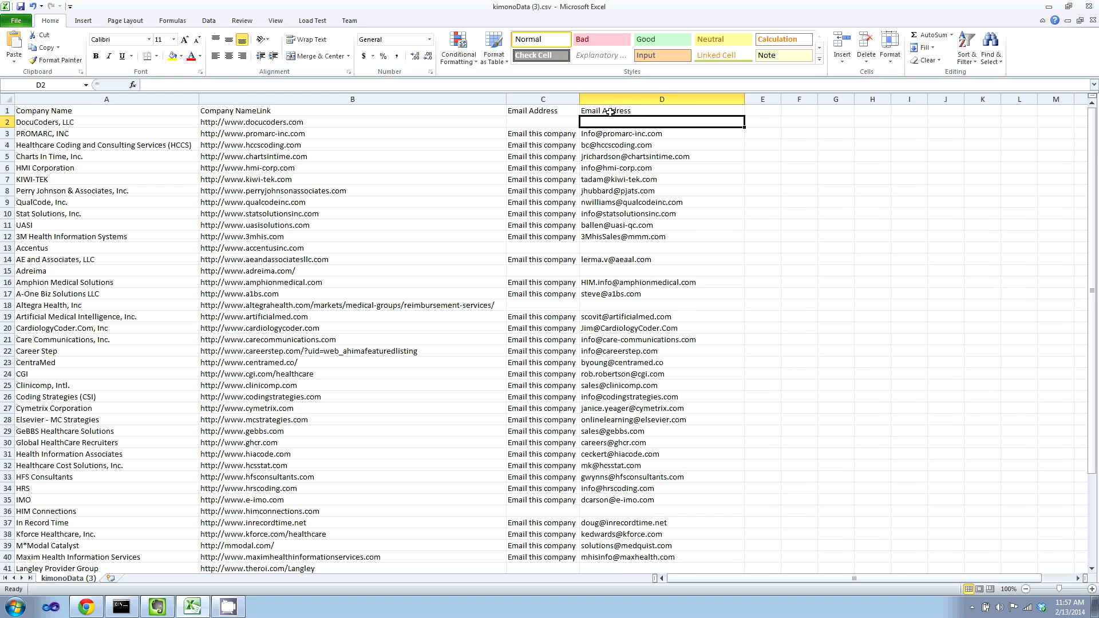
{"action": "left_click", "coordinate": [86, 606]}
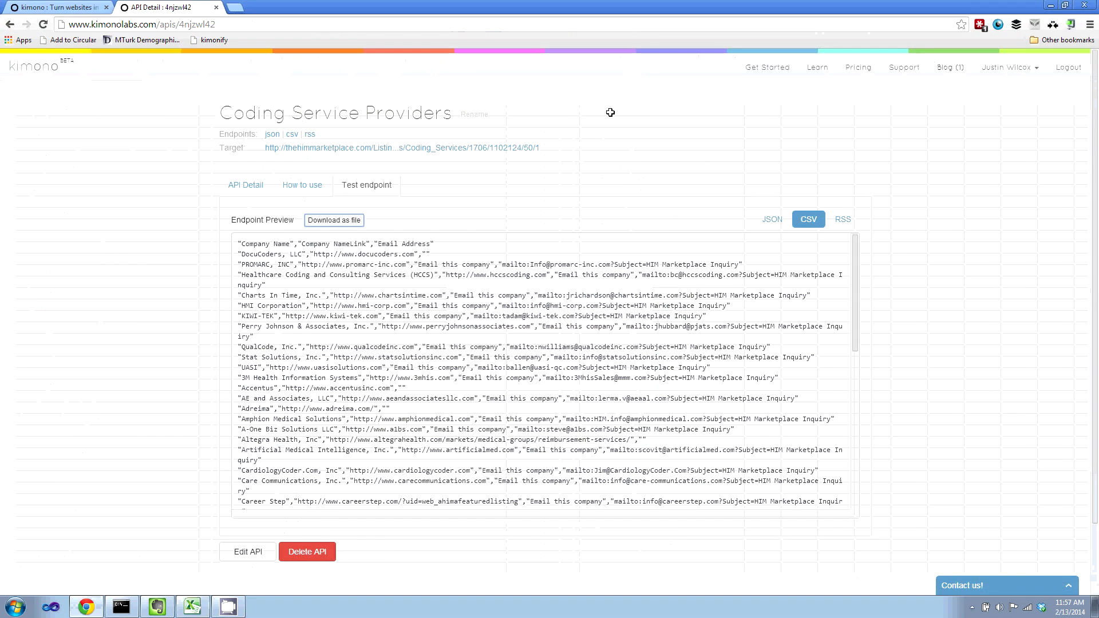
{"action": "mouse_move", "coordinate": [60, 8]}
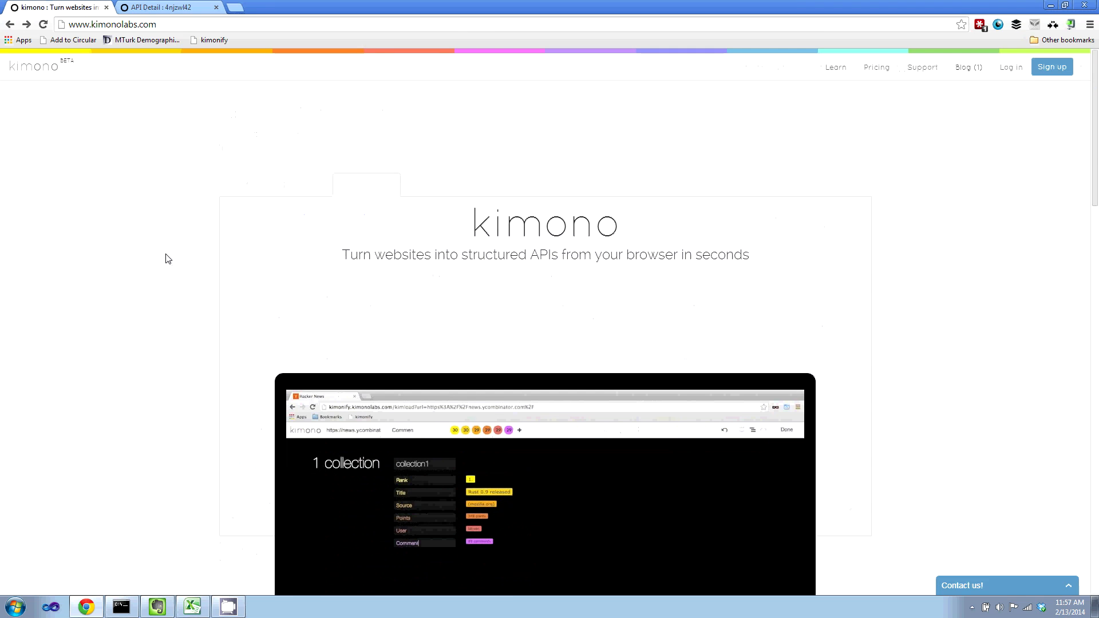
Scroll down through the kimono homepage feature sections and back up to the tagline
{"action": "scroll", "scroll_direction": "down", "scroll_amount": 3}
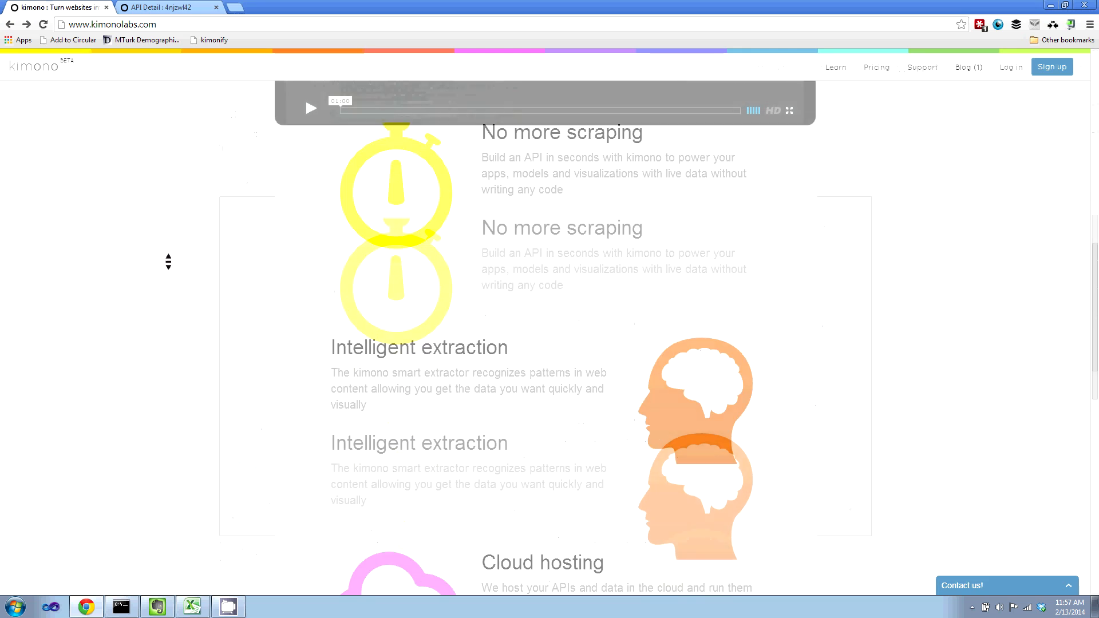
{"action": "scroll", "scroll_direction": "up", "scroll_amount": 3}
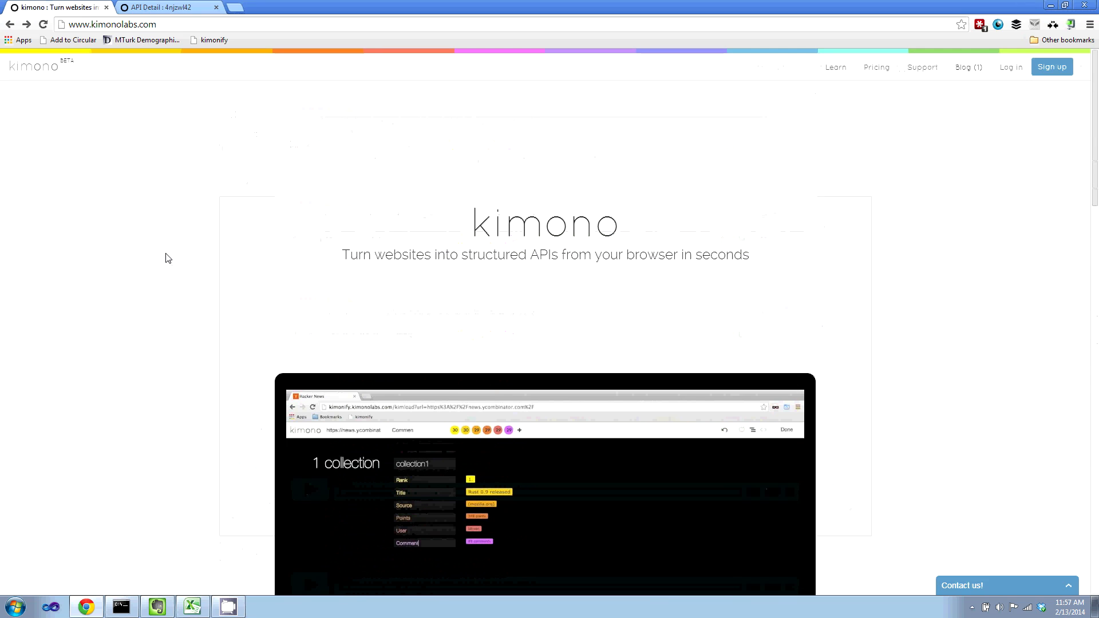